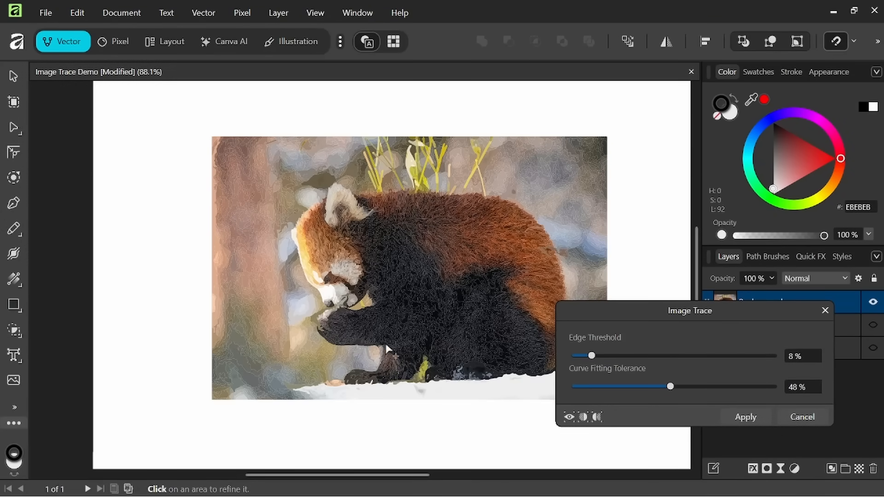
Raise the red panda trace's curve fitting tolerance to 75%, then drag it back down.
{"action": "left_click_drag", "start_coordinate": [671, 386], "coordinate": [724, 387]}
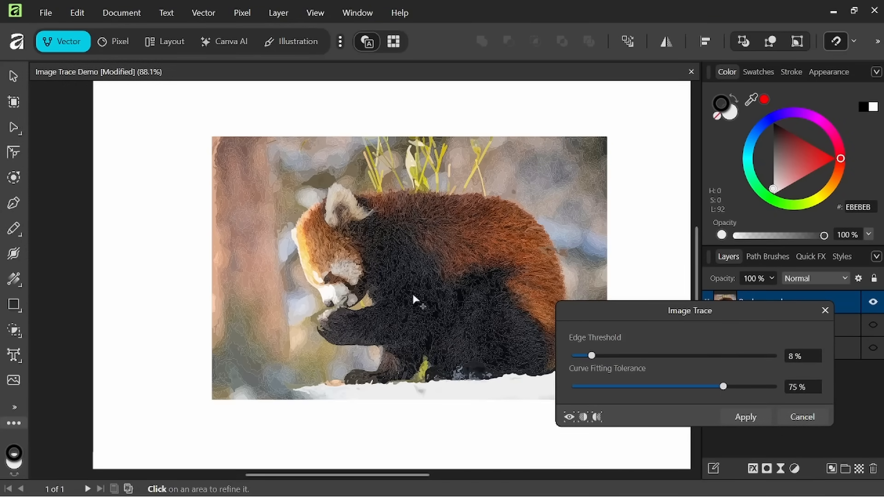
{"action": "left_click_drag", "start_coordinate": [724, 387], "coordinate": [599, 386]}
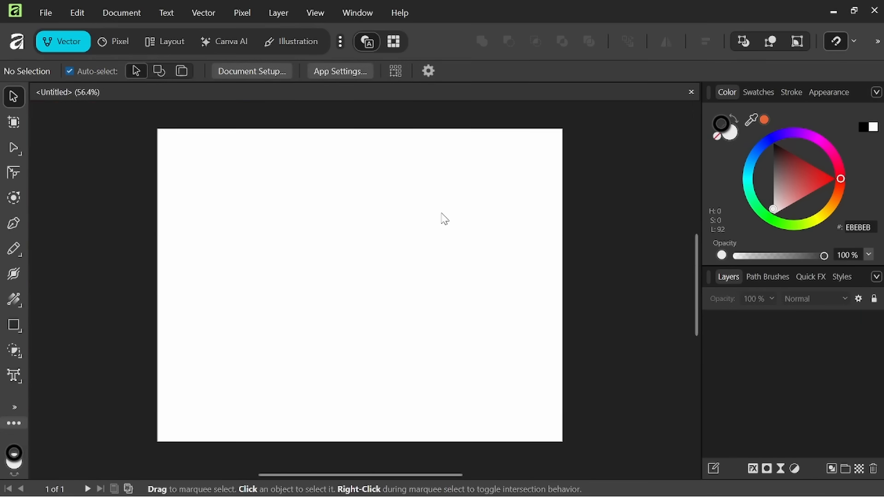
{"action": "mouse_move", "coordinate": [443, 217]}
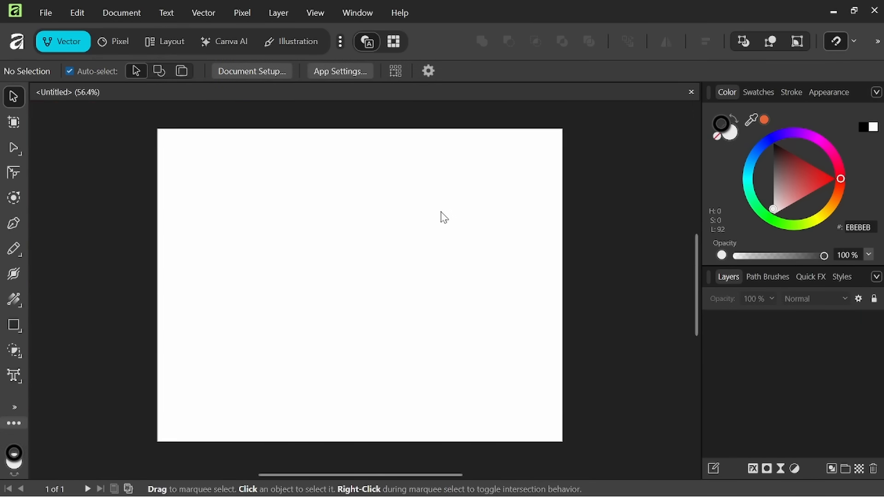
{"action": "mouse_move", "coordinate": [437, 215]}
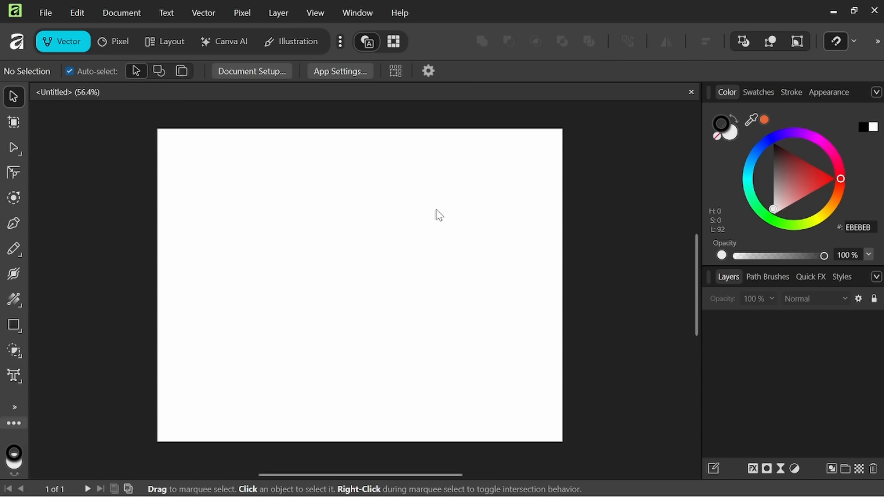
{"action": "mouse_move", "coordinate": [398, 209]}
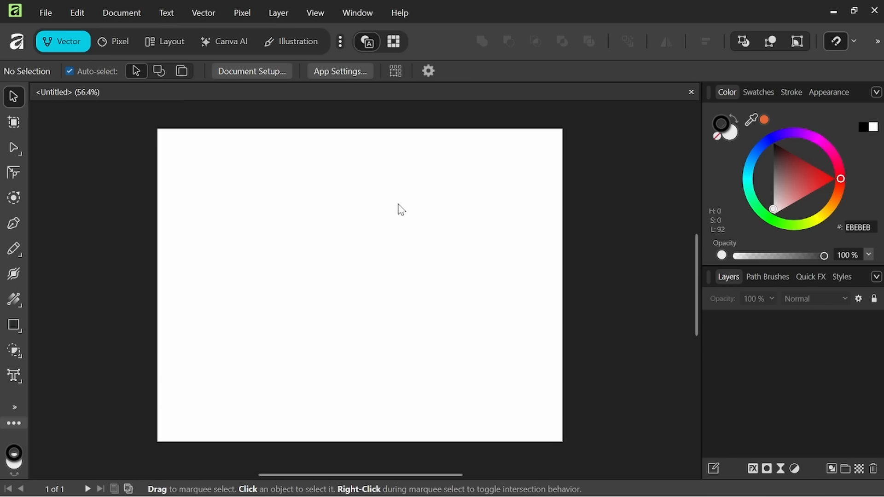
{"action": "mouse_move", "coordinate": [303, 198]}
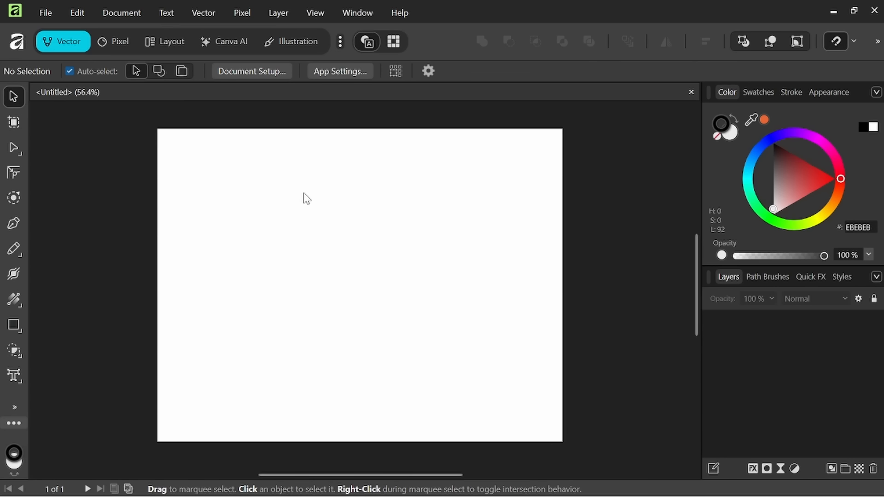
{"action": "mouse_move", "coordinate": [196, 205]}
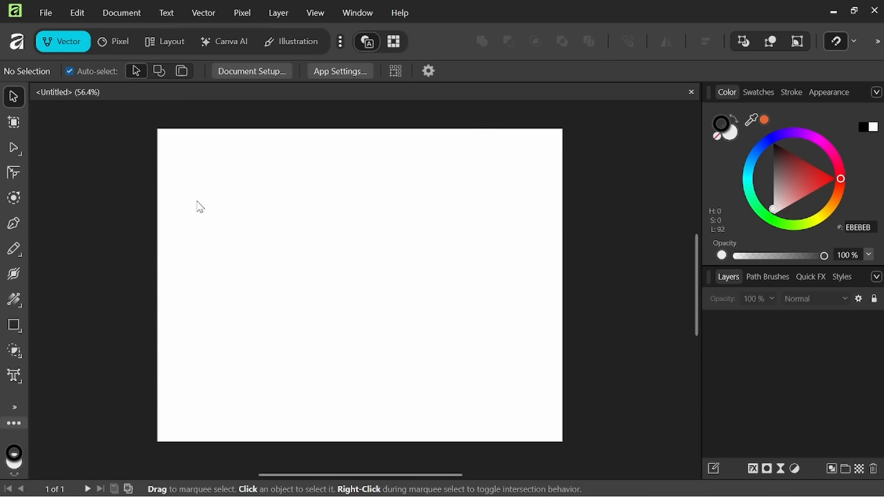
Open Hibiscus.png, then place the hibiscus image onto the Untitled page.
{"action": "left_click", "coordinate": [44, 13]}
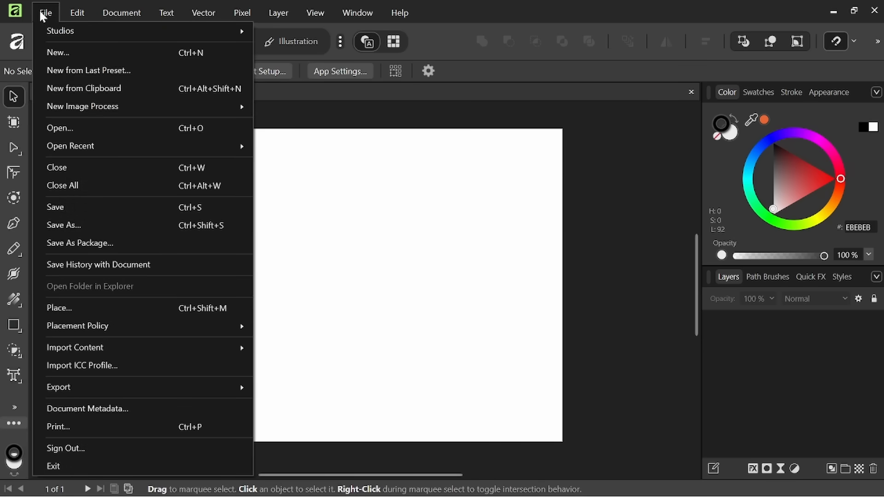
{"action": "left_click", "coordinate": [60, 128]}
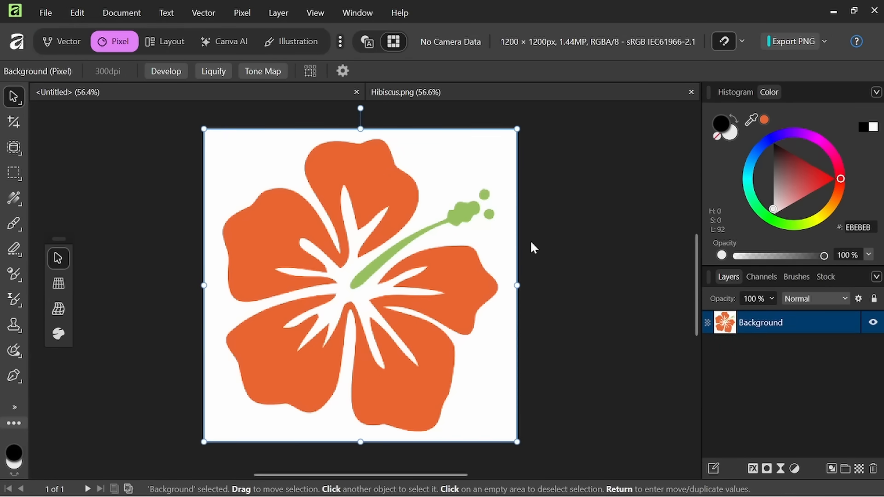
{"action": "left_click", "coordinate": [60, 41]}
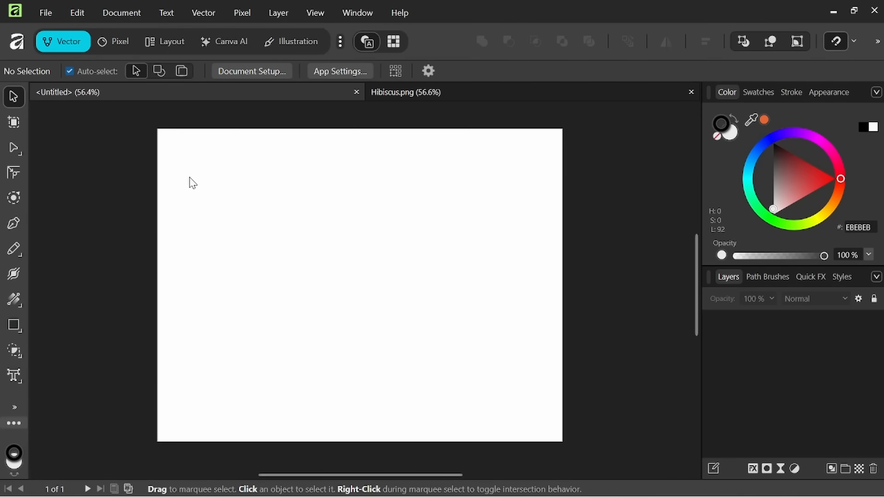
{"action": "left_click", "coordinate": [51, 13]}
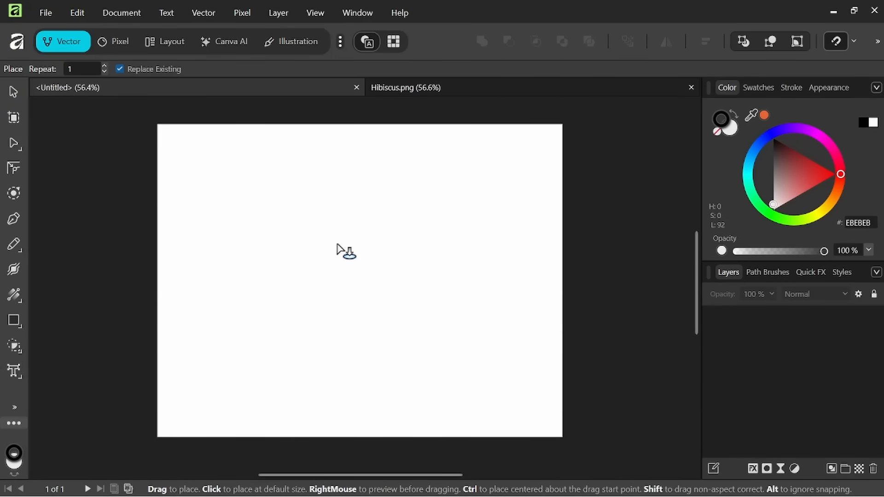
{"action": "left_click", "coordinate": [344, 251]}
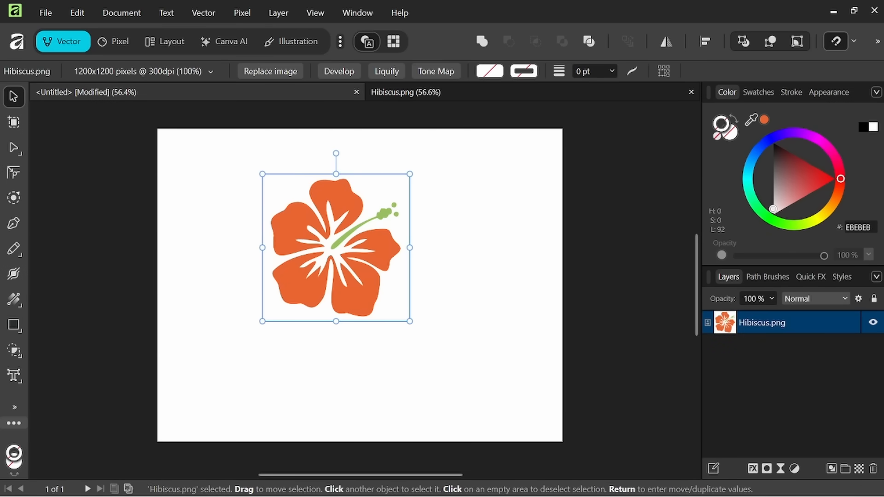
Drag a corner handle to enlarge the placed hibiscus to about 165%.
{"action": "left_click_drag", "start_coordinate": [410, 322], "coordinate": [464, 375]}
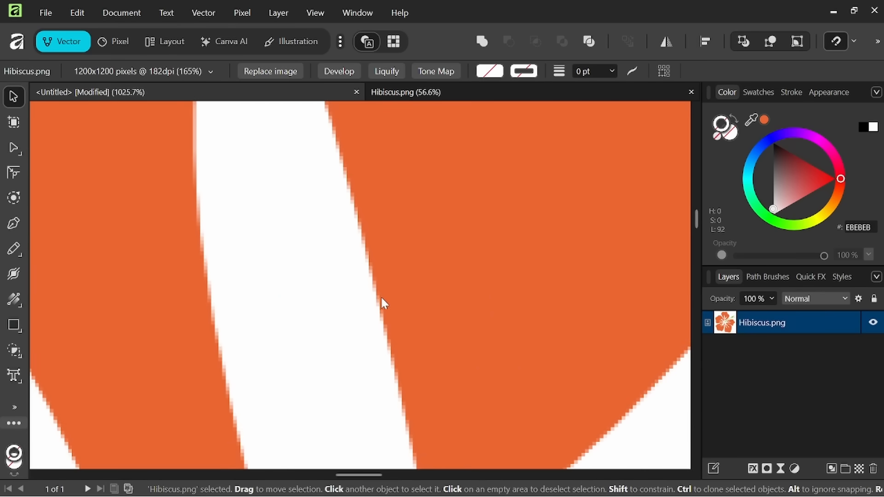
{"action": "mouse_move", "coordinate": [386, 240]}
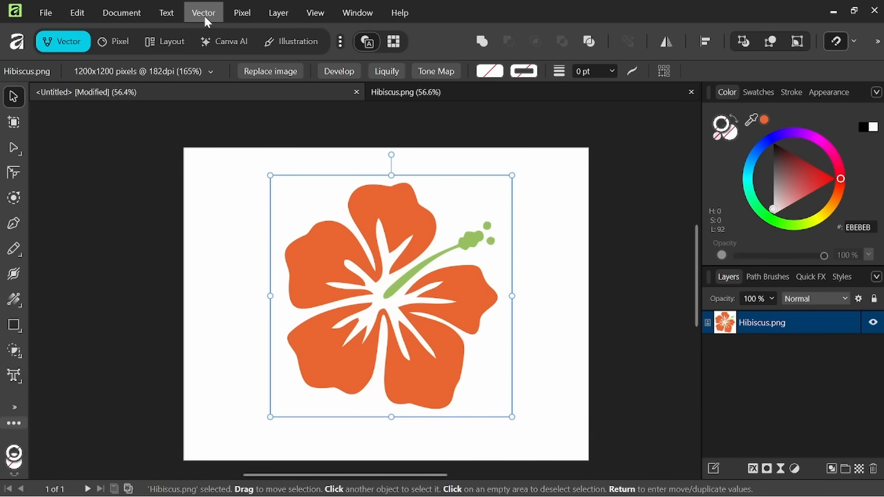
Run Image Trace on the hibiscus, testing edge threshold up to 71%, then apply at 50%.
{"action": "left_click", "coordinate": [203, 13]}
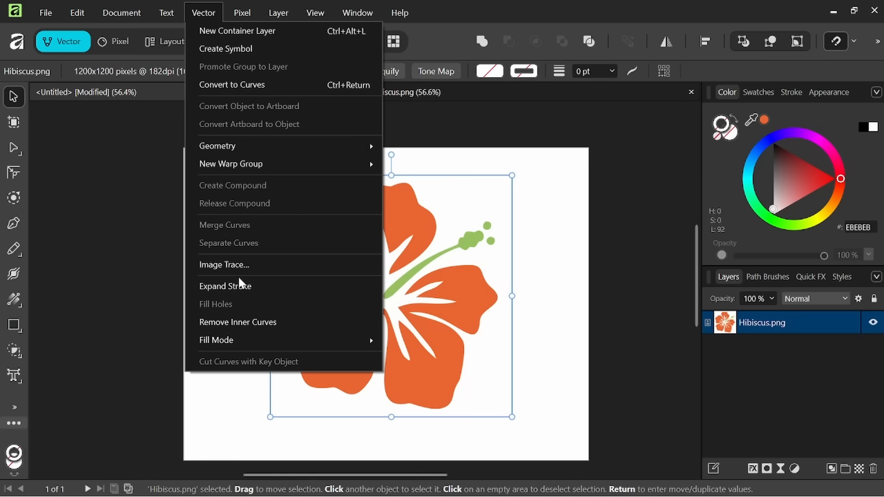
{"action": "left_click", "coordinate": [224, 265]}
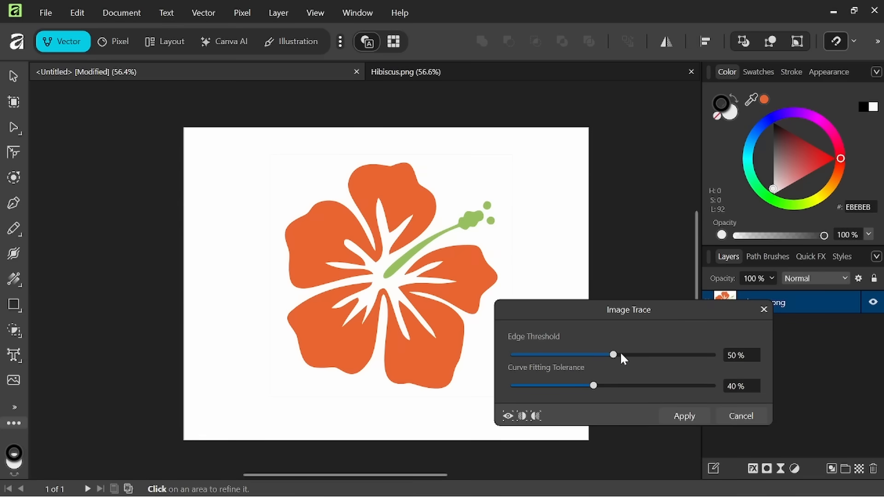
{"action": "mouse_move", "coordinate": [598, 391]}
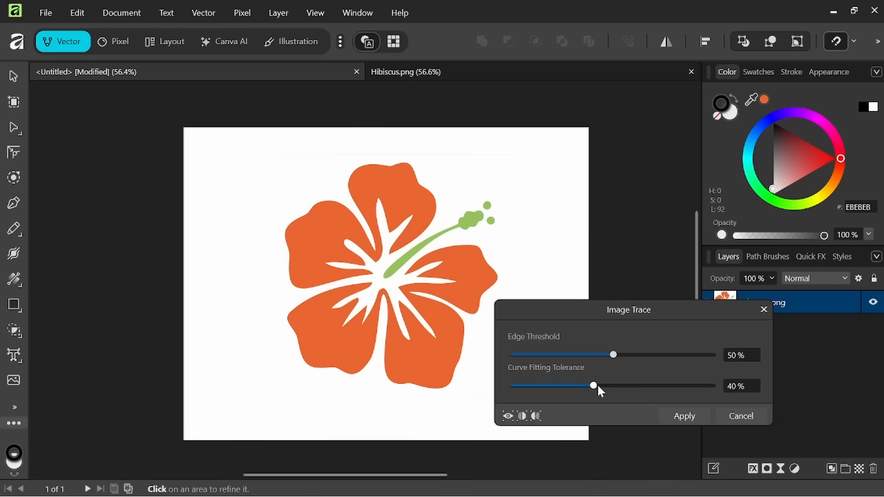
{"action": "left_click_drag", "start_coordinate": [614, 354], "coordinate": [623, 355]}
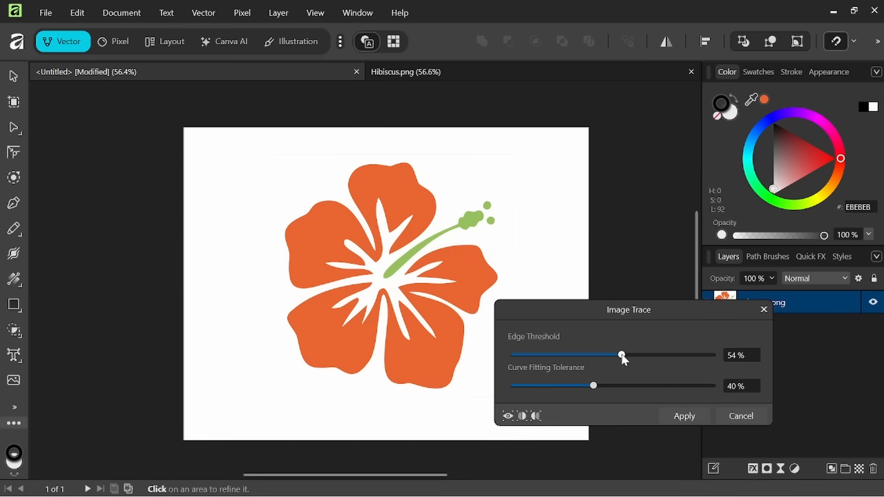
{"action": "left_click_drag", "start_coordinate": [622, 355], "coordinate": [654, 355]}
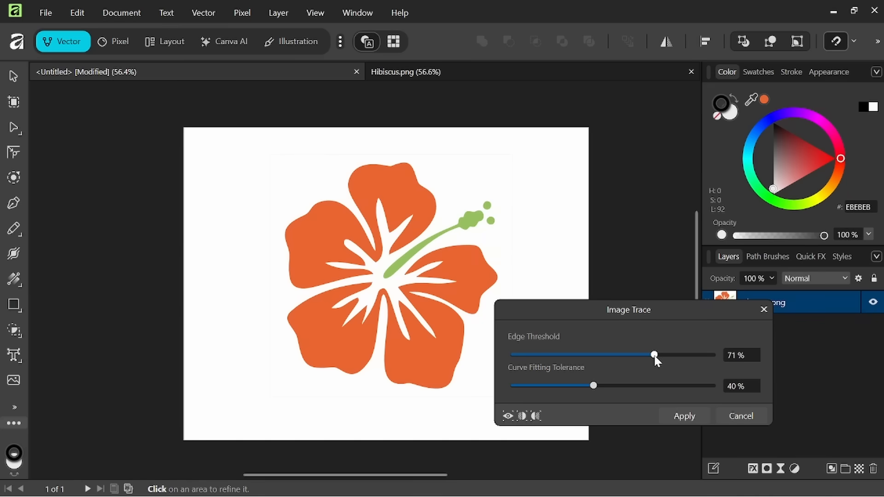
{"action": "left_click_drag", "start_coordinate": [654, 355], "coordinate": [615, 355]}
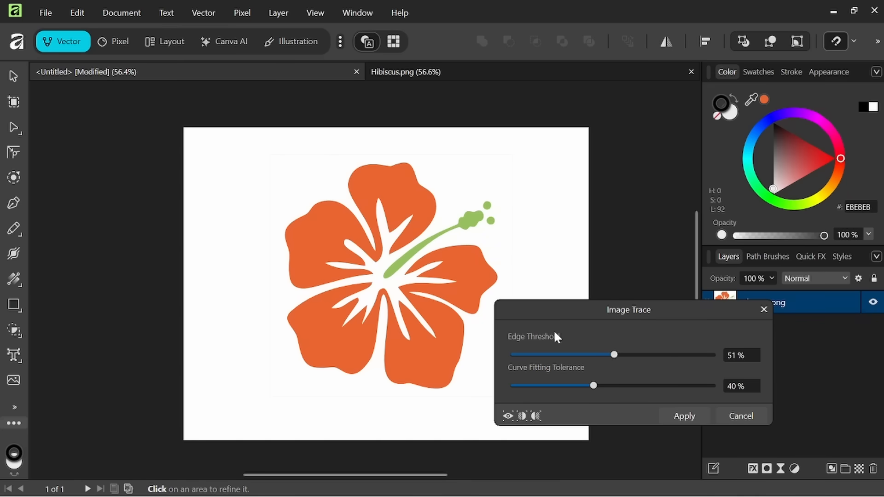
{"action": "left_click_drag", "start_coordinate": [615, 355], "coordinate": [614, 355]}
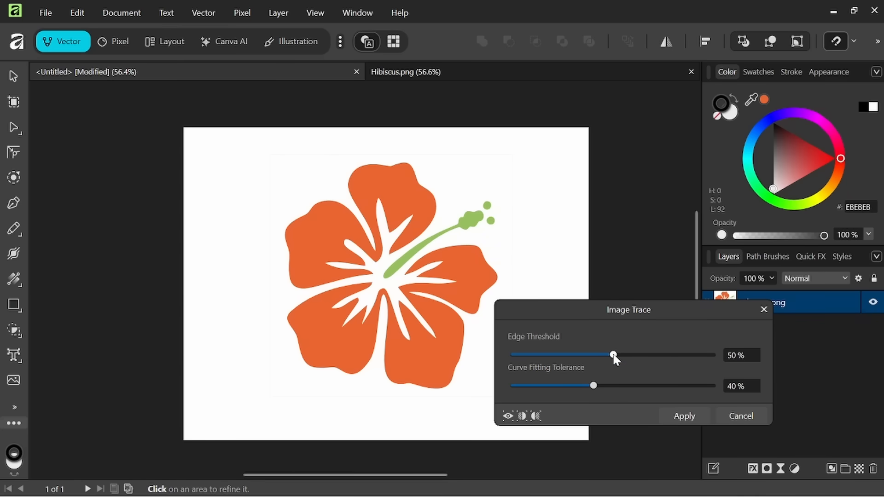
{"action": "left_click", "coordinate": [685, 416]}
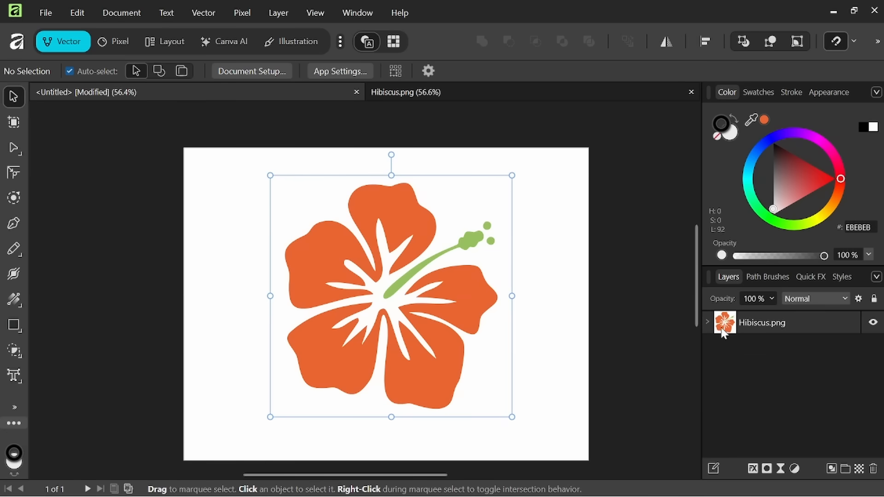
Group the traced hibiscus curves, shift the group right, and select the original image layer.
{"action": "left_click", "coordinate": [707, 323]}
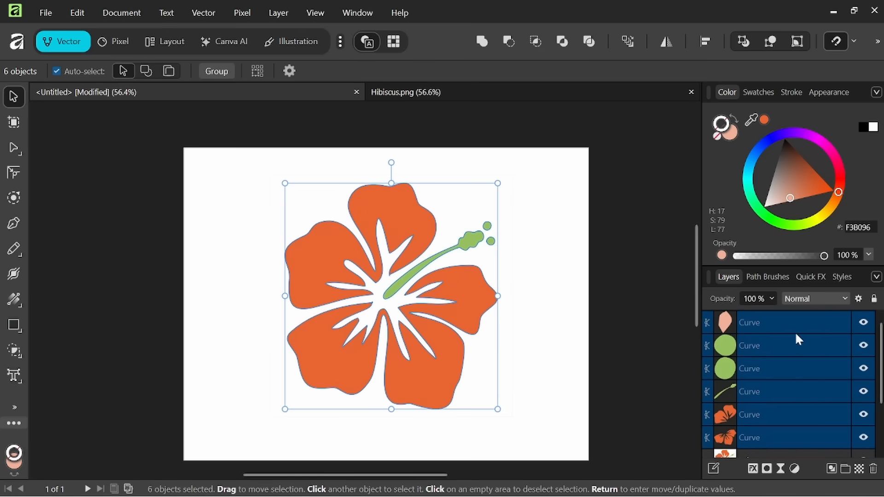
{"action": "scroll", "scroll_direction": "down", "scroll_amount": 3}
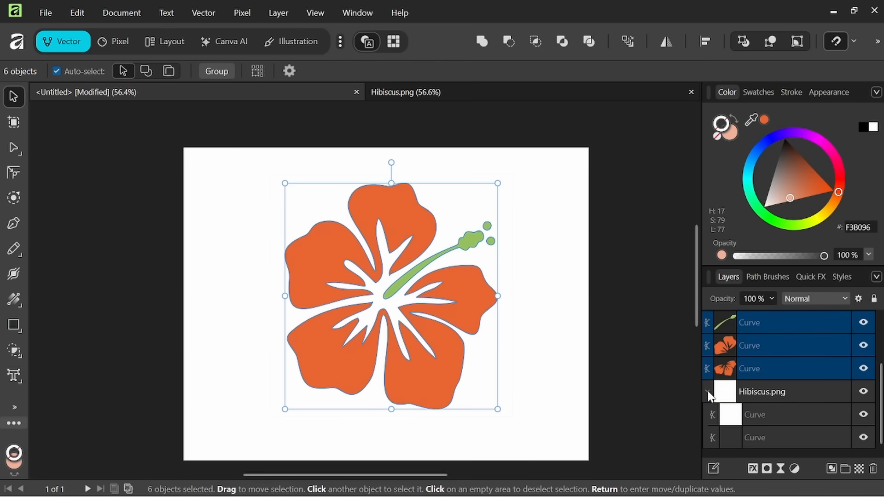
{"action": "right_click", "coordinate": [775, 323]}
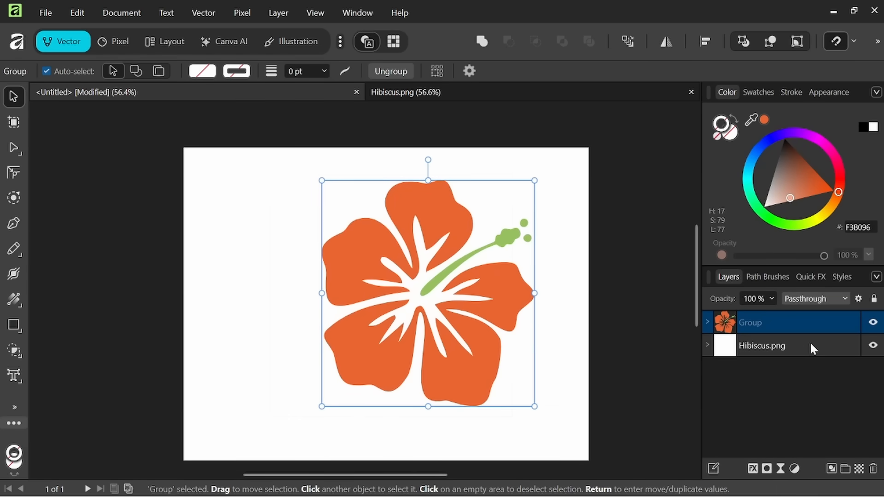
{"action": "left_click_drag", "start_coordinate": [427, 293], "coordinate": [457, 305]}
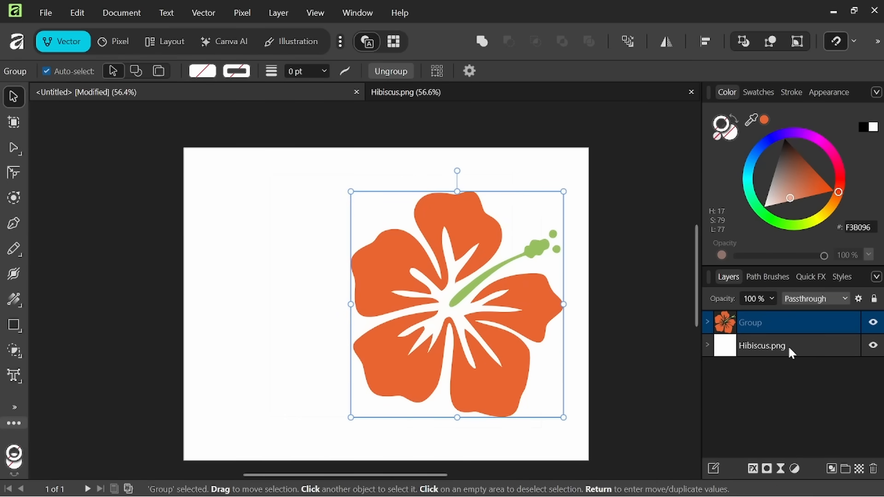
{"action": "left_click", "coordinate": [780, 346]}
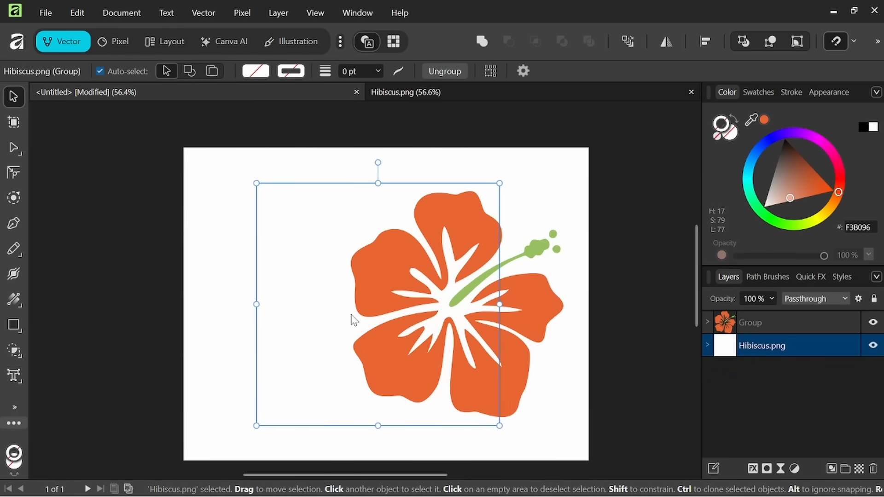
{"action": "left_click", "coordinate": [751, 322]}
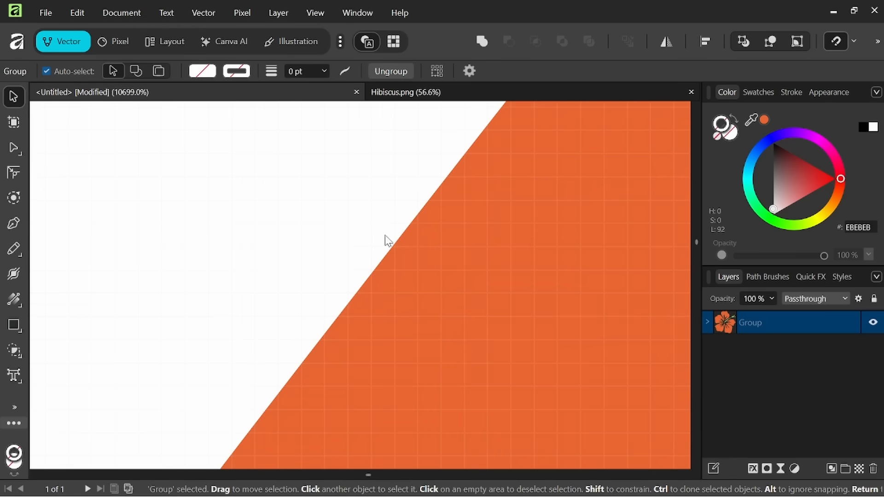
{"action": "mouse_move", "coordinate": [413, 301]}
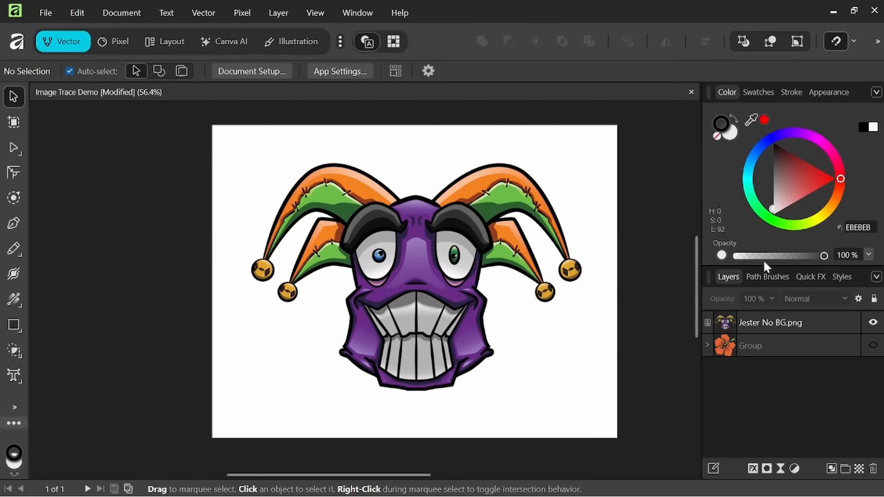
{"action": "mouse_move", "coordinate": [436, 260]}
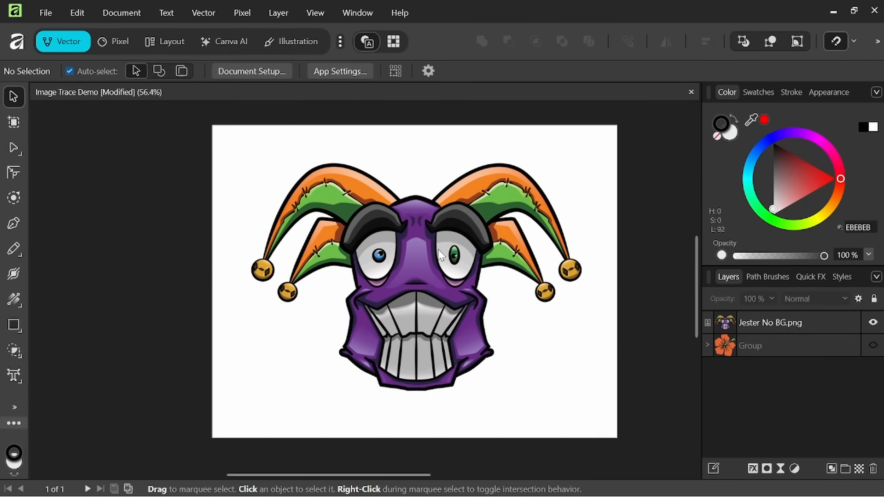
{"action": "mouse_move", "coordinate": [807, 328]}
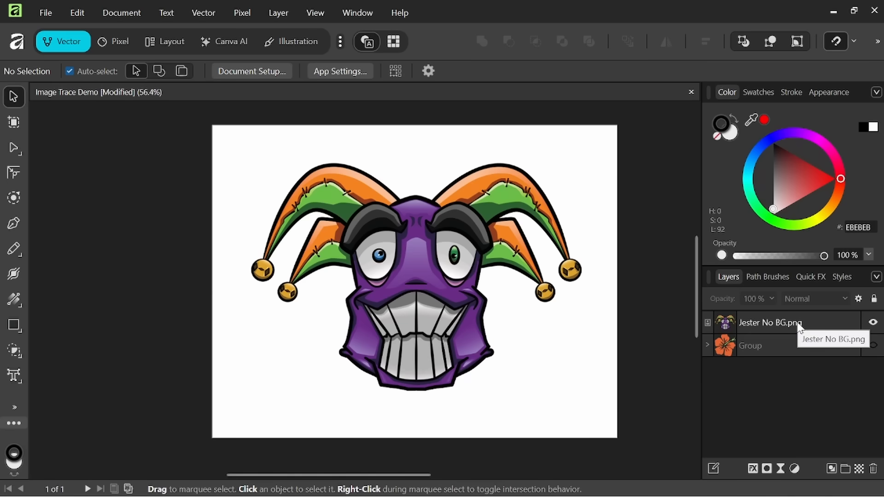
Select the Jester No BG.png layer so Image Trace becomes available in the Vector menu.
{"action": "left_click", "coordinate": [203, 12]}
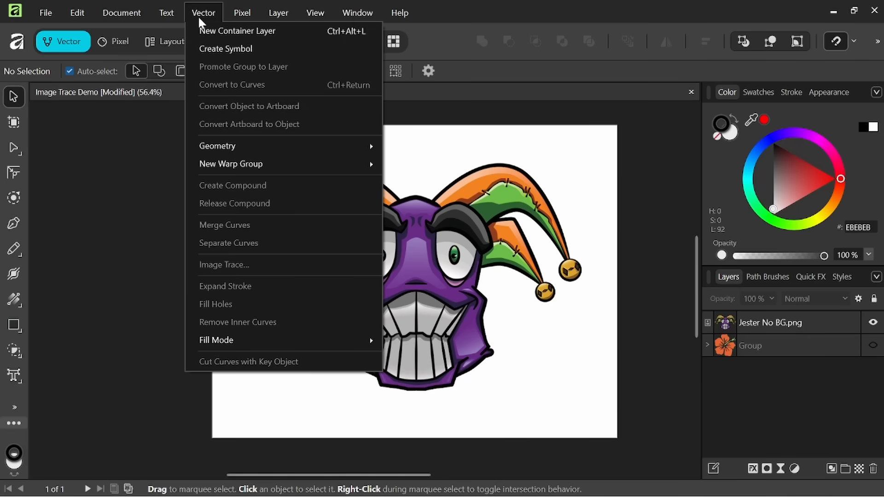
{"action": "mouse_move", "coordinate": [264, 272]}
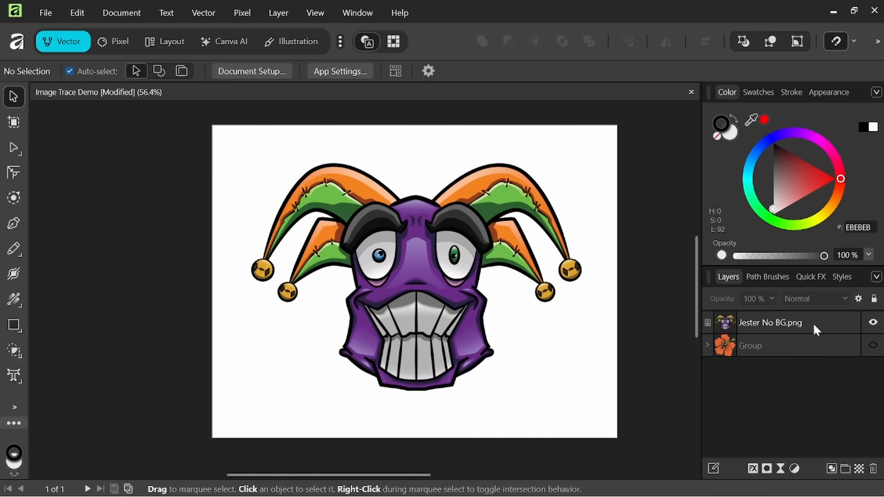
{"action": "right_click", "coordinate": [771, 323]}
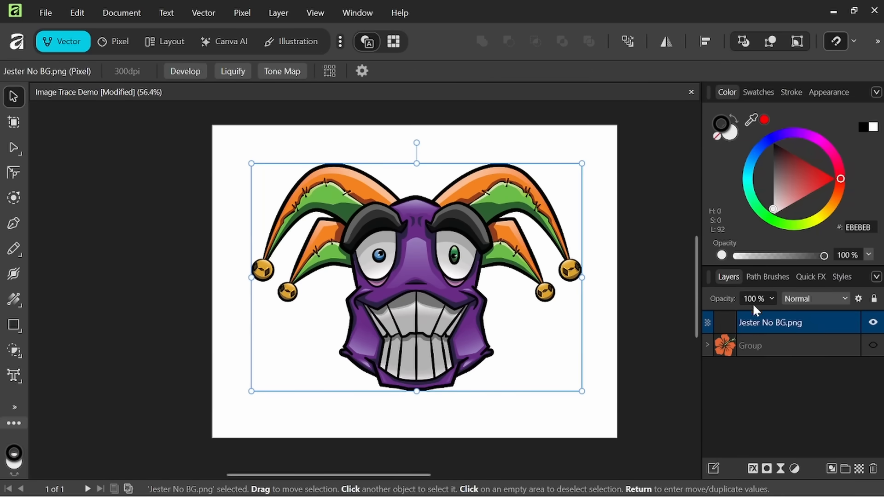
{"action": "left_click", "coordinate": [203, 13]}
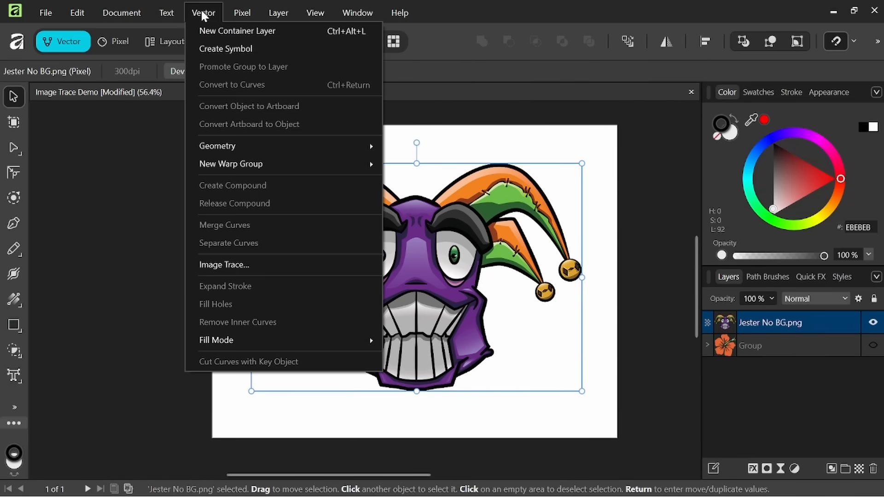
{"action": "mouse_move", "coordinate": [249, 272]}
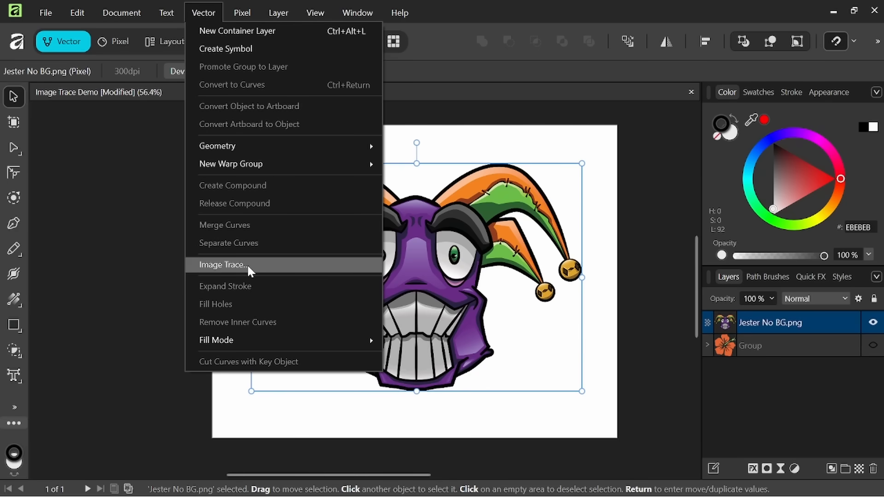
Start Image Trace on the jester and compare trace with original in split view.
{"action": "left_click", "coordinate": [224, 265]}
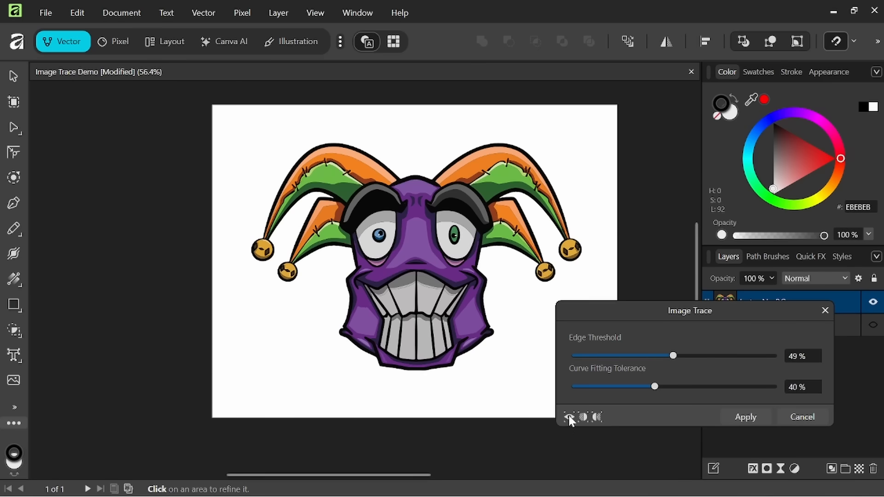
{"action": "mouse_move", "coordinate": [572, 418]}
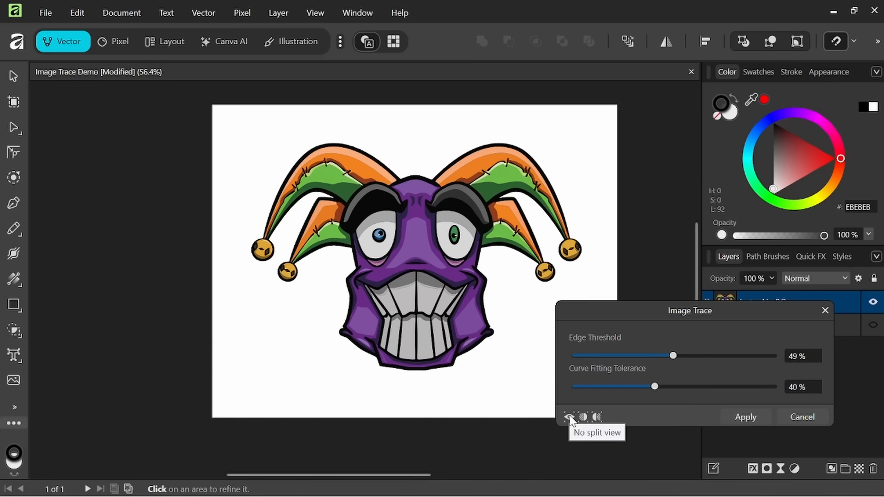
{"action": "mouse_move", "coordinate": [596, 418]}
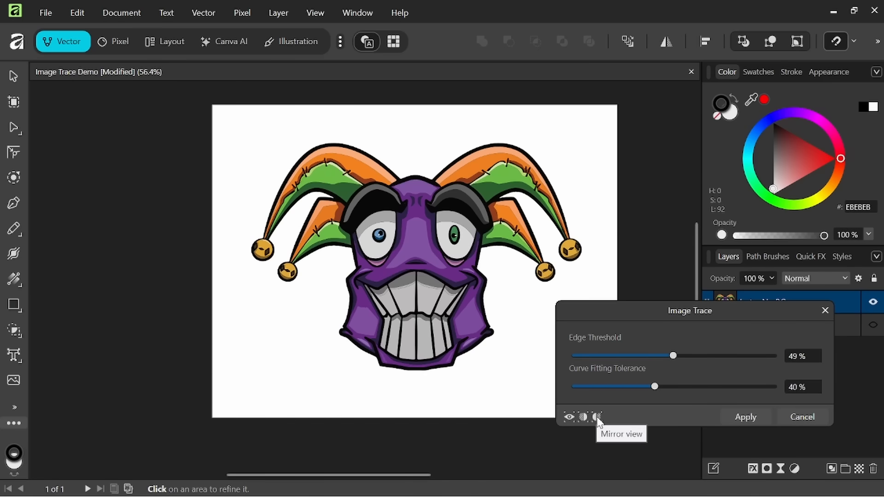
{"action": "left_click", "coordinate": [585, 417]}
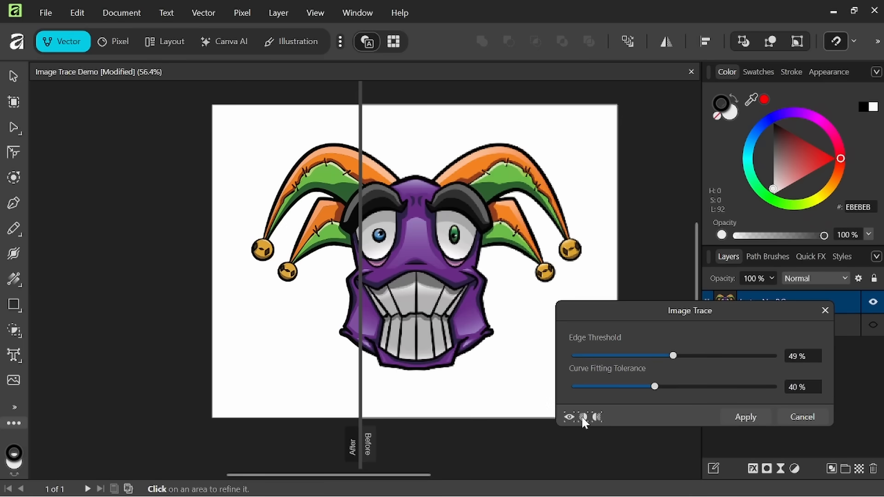
{"action": "left_click_drag", "start_coordinate": [361, 412], "coordinate": [415, 412]}
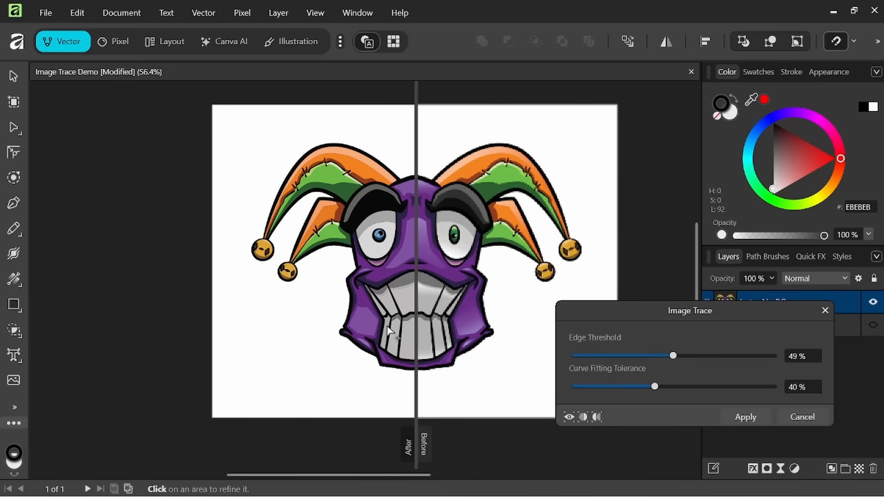
{"action": "mouse_move", "coordinate": [458, 292]}
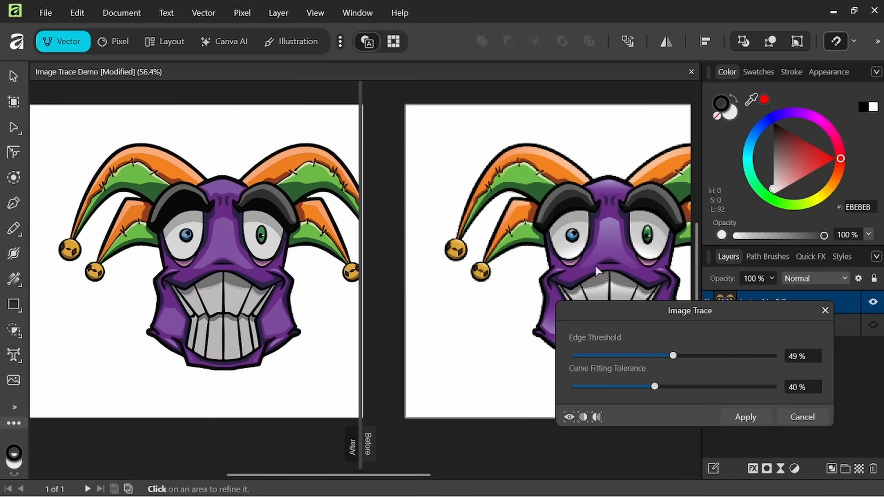
{"action": "mouse_move", "coordinate": [297, 172]}
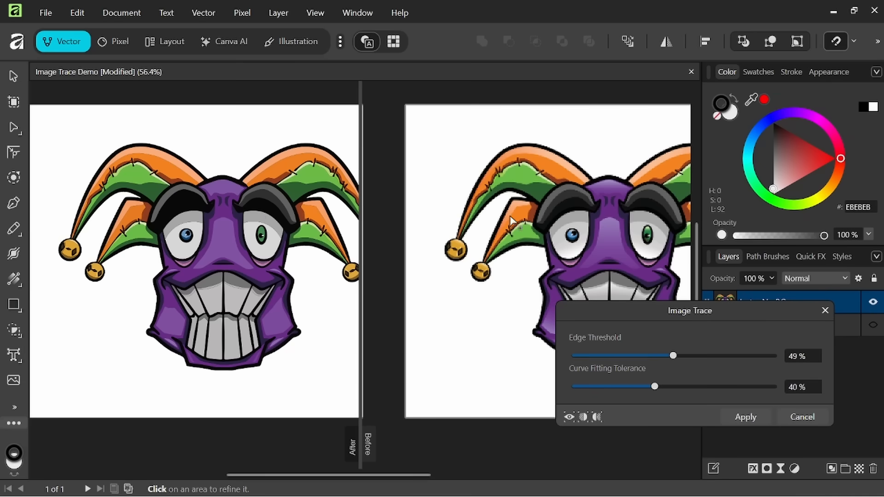
{"action": "mouse_move", "coordinate": [575, 433]}
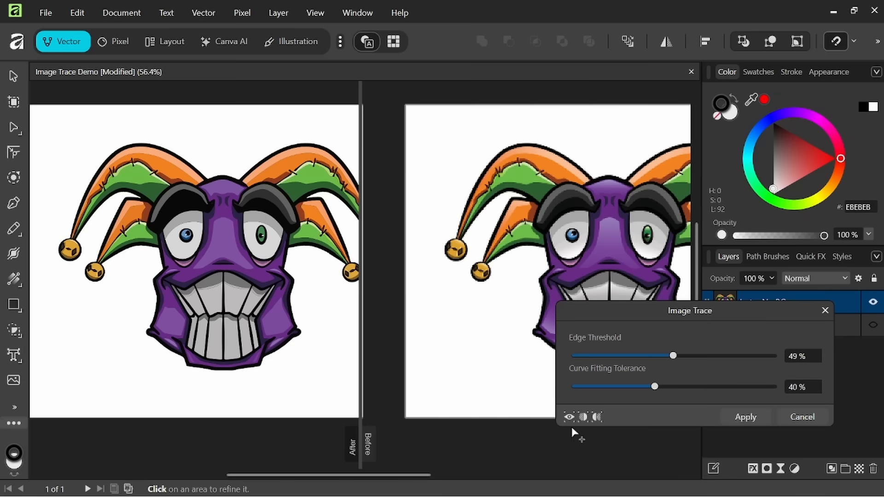
{"action": "left_click", "coordinate": [573, 418]}
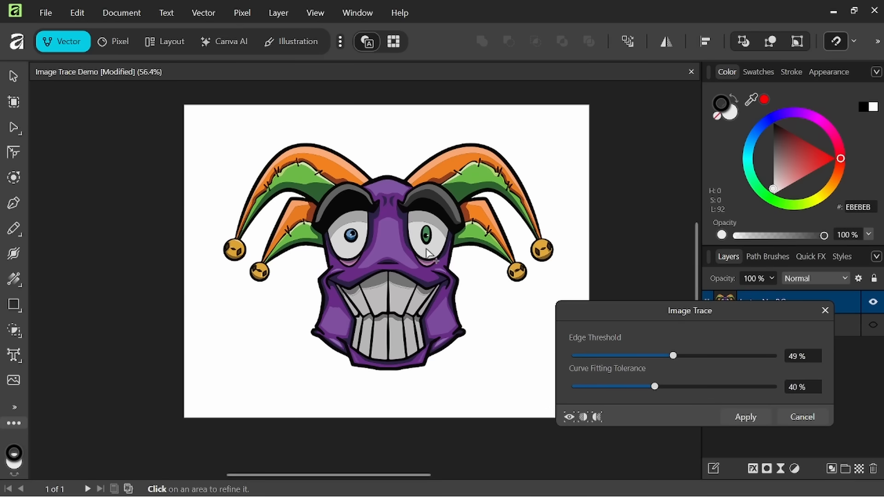
{"action": "mouse_move", "coordinate": [665, 363]}
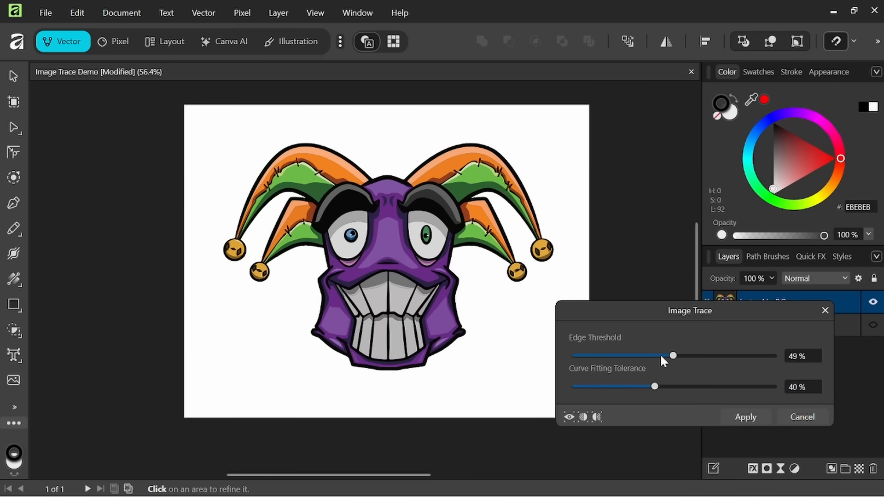
Set the jester trace to 48% edge threshold and 30% curve fitting tolerance.
{"action": "left_click_drag", "start_coordinate": [673, 356], "coordinate": [695, 356]}
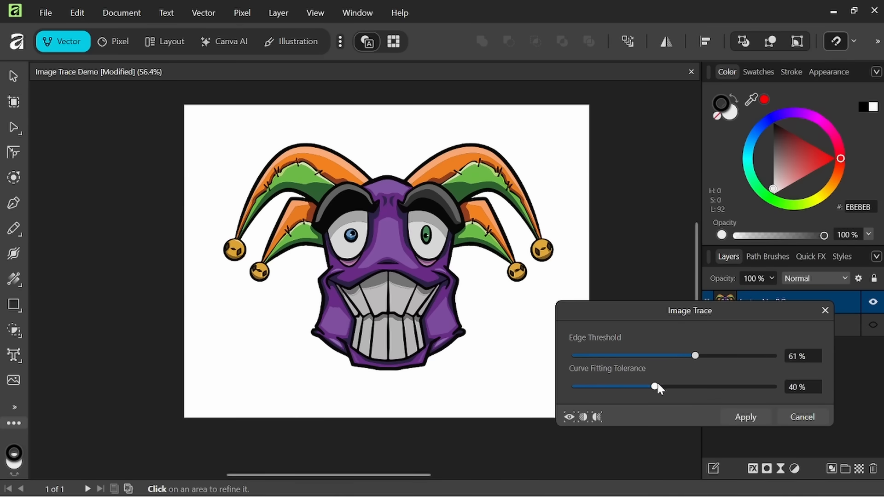
{"action": "left_click_drag", "start_coordinate": [655, 386], "coordinate": [625, 387]}
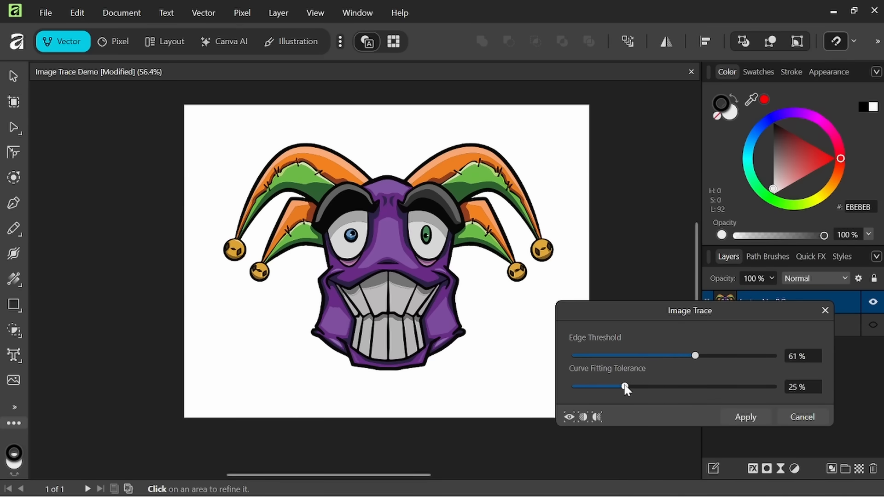
{"action": "left_click_drag", "start_coordinate": [624, 387], "coordinate": [630, 387]}
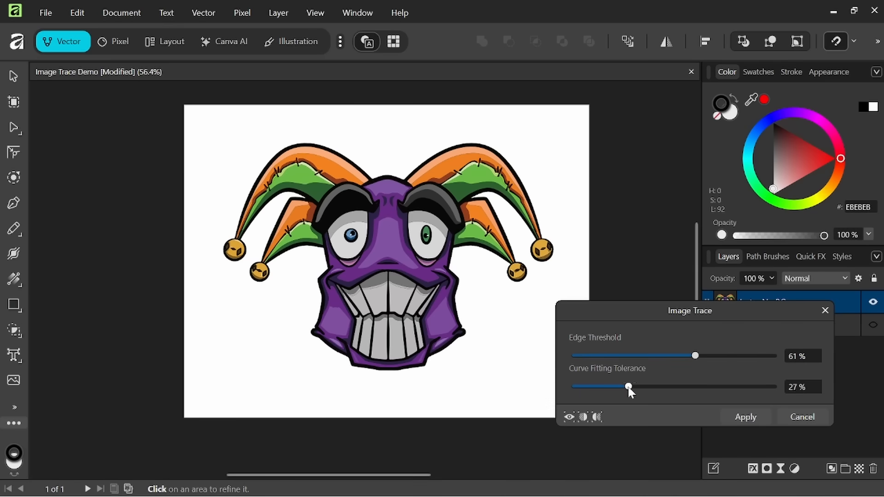
{"action": "left_click_drag", "start_coordinate": [629, 386], "coordinate": [639, 386]}
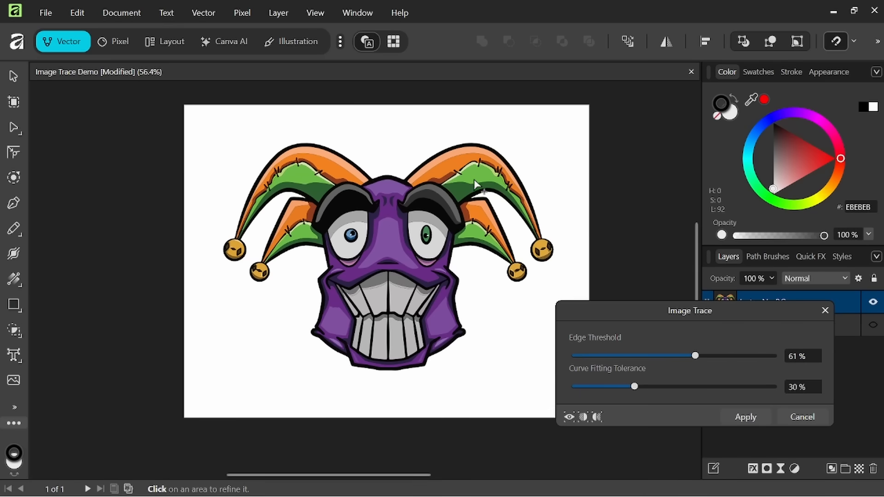
{"action": "mouse_move", "coordinate": [679, 320]}
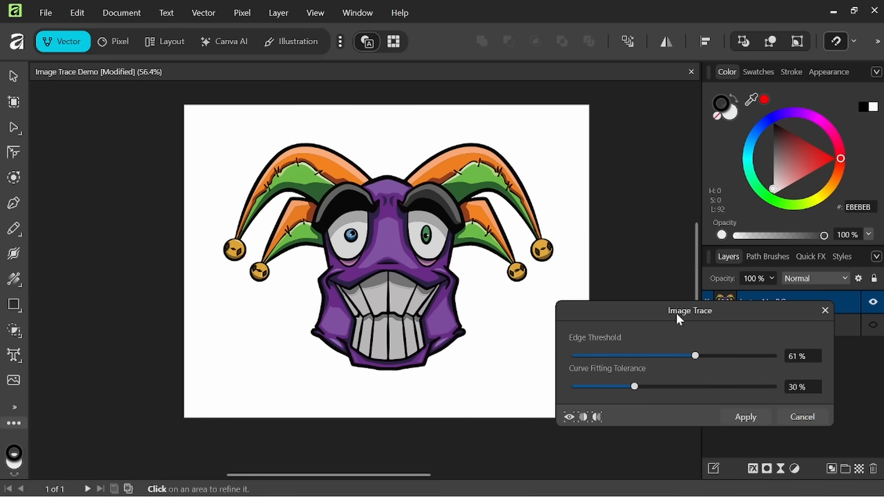
{"action": "left_click_drag", "start_coordinate": [695, 356], "coordinate": [671, 356]}
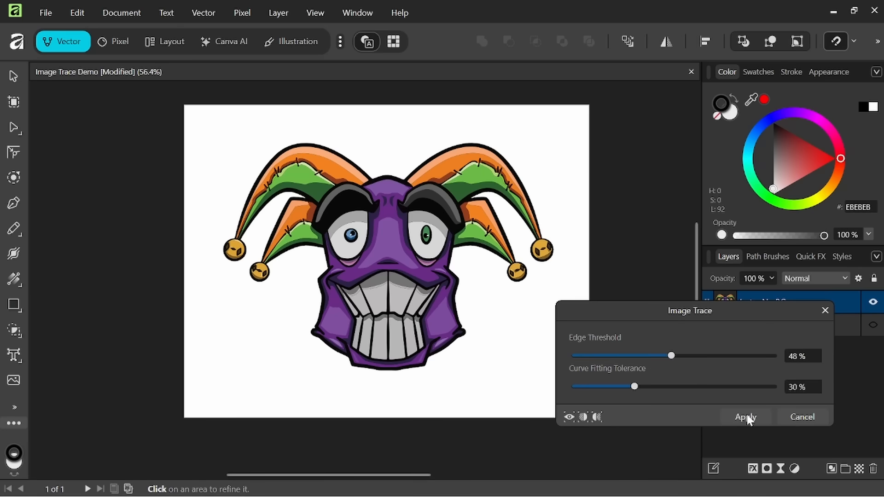
Apply the jester trace, then expand and collapse its curve group to inspect it.
{"action": "left_click", "coordinate": [746, 417]}
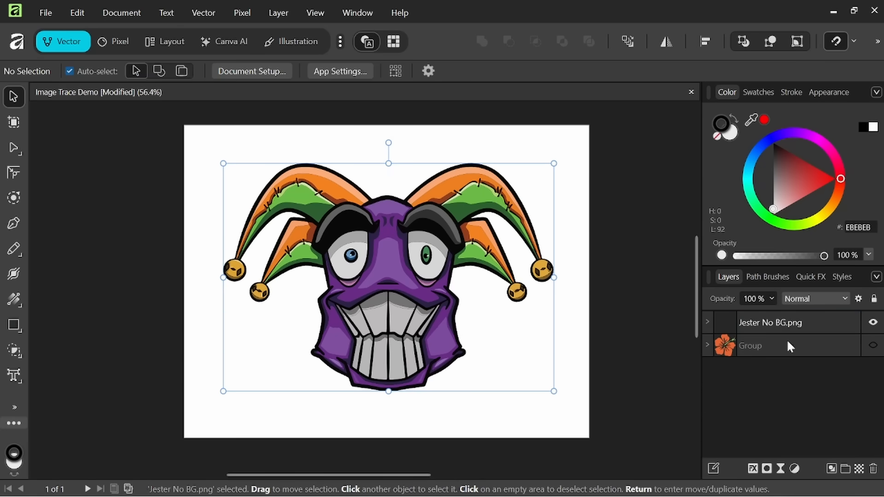
{"action": "left_click", "coordinate": [791, 322]}
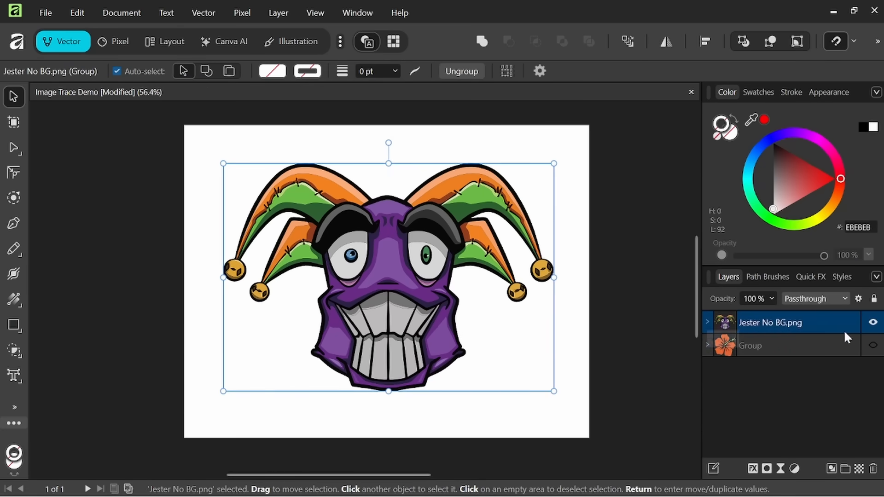
{"action": "left_click", "coordinate": [707, 322]}
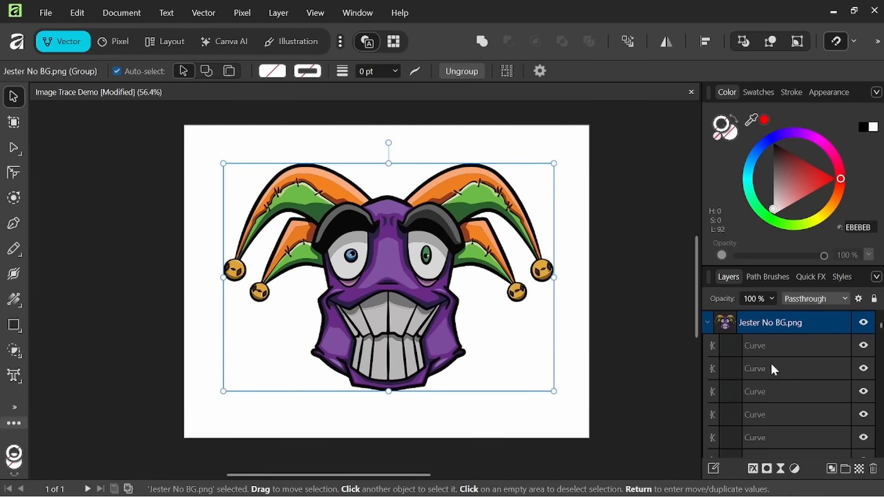
{"action": "left_click", "coordinate": [708, 322]}
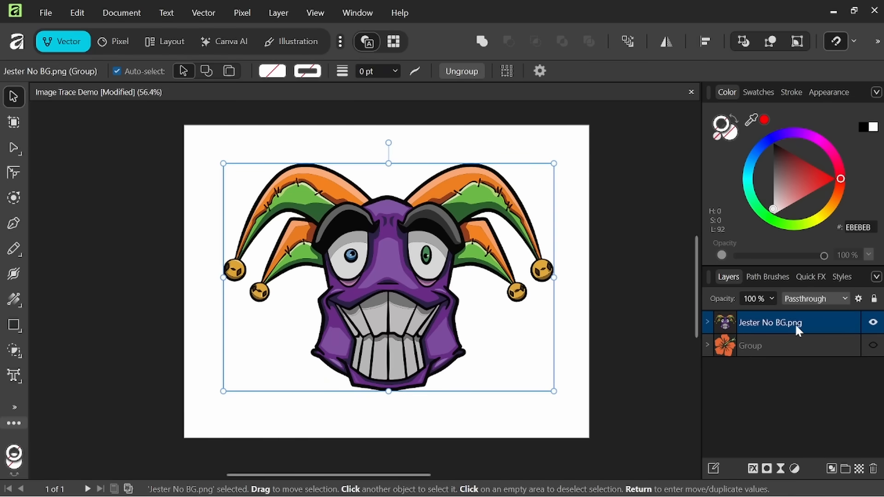
{"action": "mouse_move", "coordinate": [388, 230]}
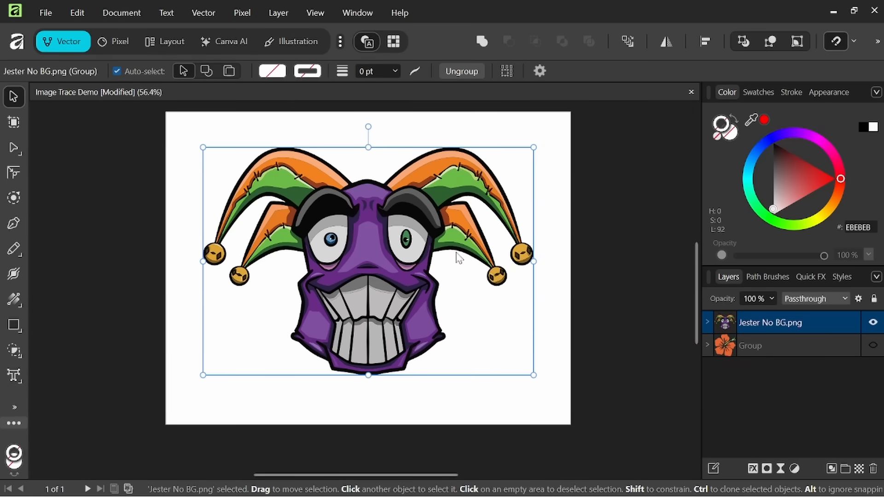
{"action": "mouse_move", "coordinate": [397, 273]}
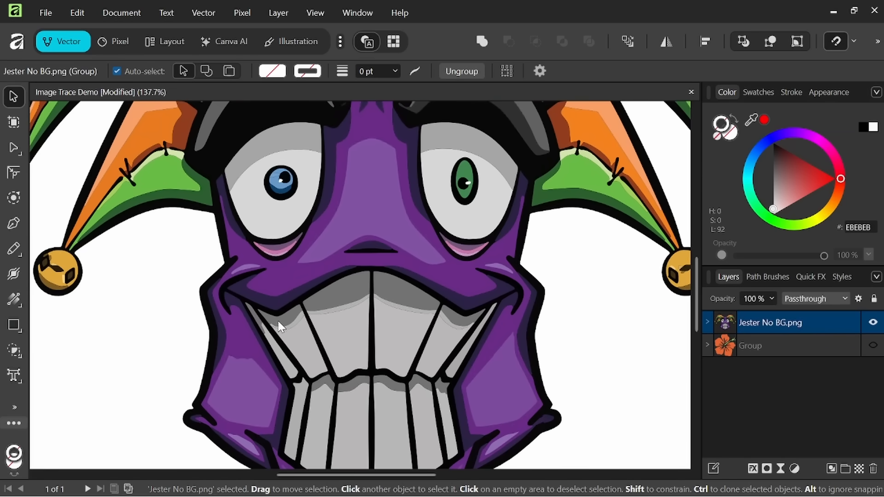
{"action": "scroll", "scroll_direction": "down", "scroll_amount": 3}
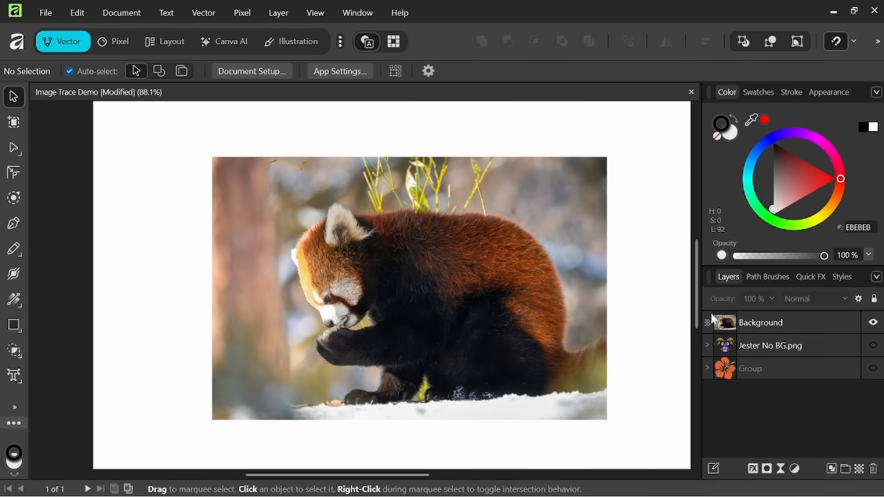
Rasterize the red panda Background layer and start Image Trace from the Vector menu.
{"action": "right_click", "coordinate": [779, 322]}
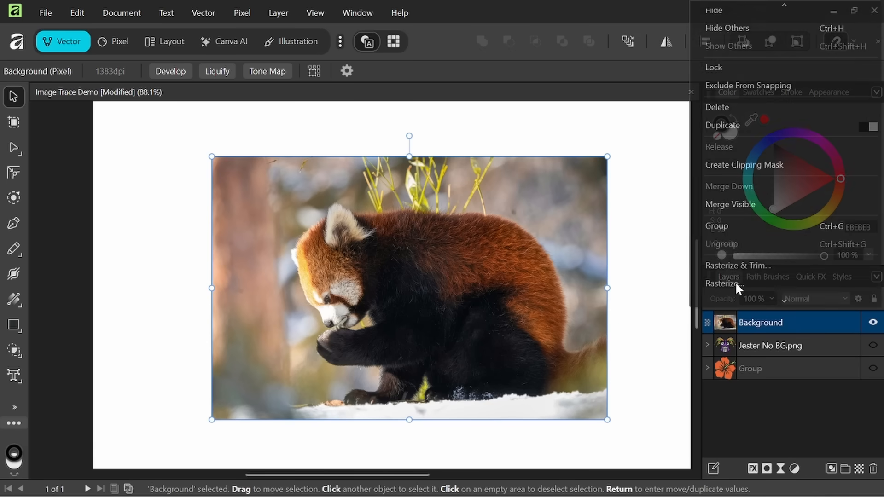
{"action": "left_click", "coordinate": [204, 13]}
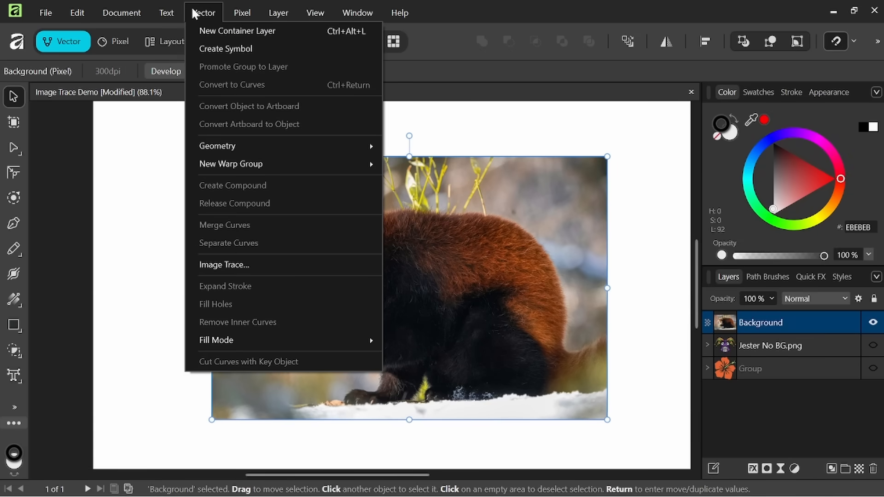
{"action": "left_click", "coordinate": [224, 265]}
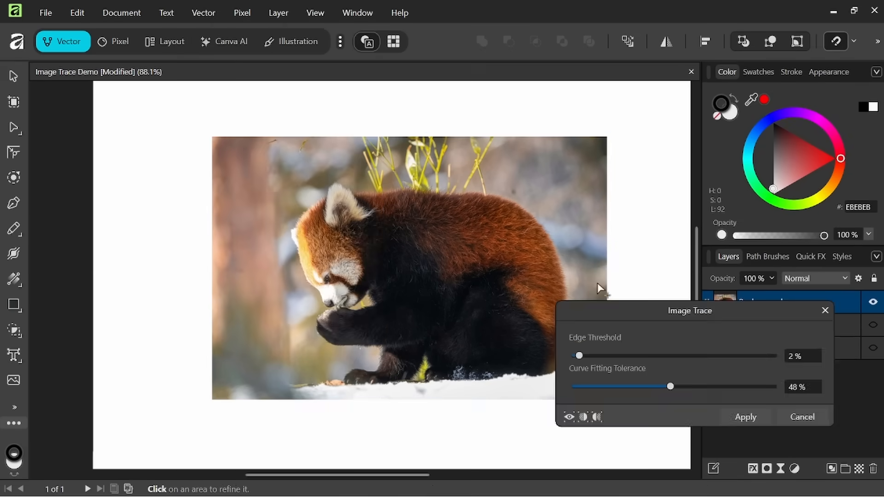
Test the red panda edge threshold at 24% and 55%, then set it to 8%.
{"action": "left_click_drag", "start_coordinate": [578, 355], "coordinate": [623, 355]}
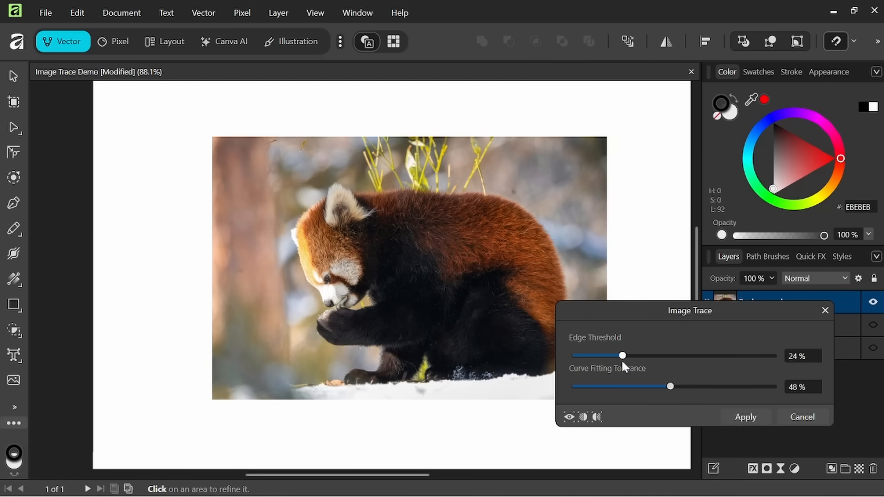
{"action": "left_click_drag", "start_coordinate": [623, 355], "coordinate": [683, 355]}
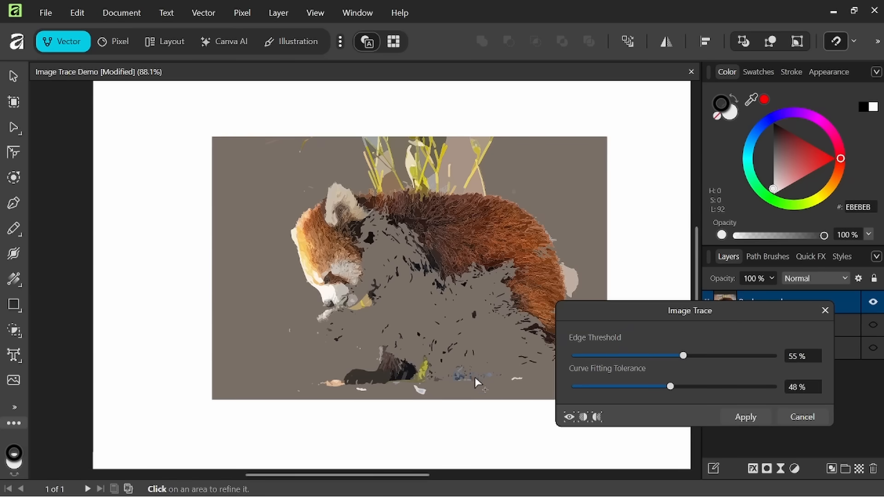
{"action": "mouse_move", "coordinate": [503, 344]}
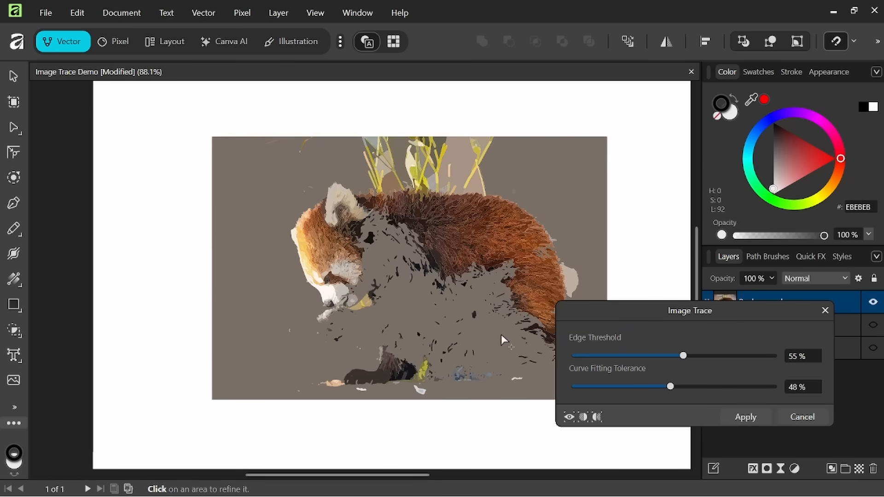
{"action": "mouse_move", "coordinate": [593, 344]}
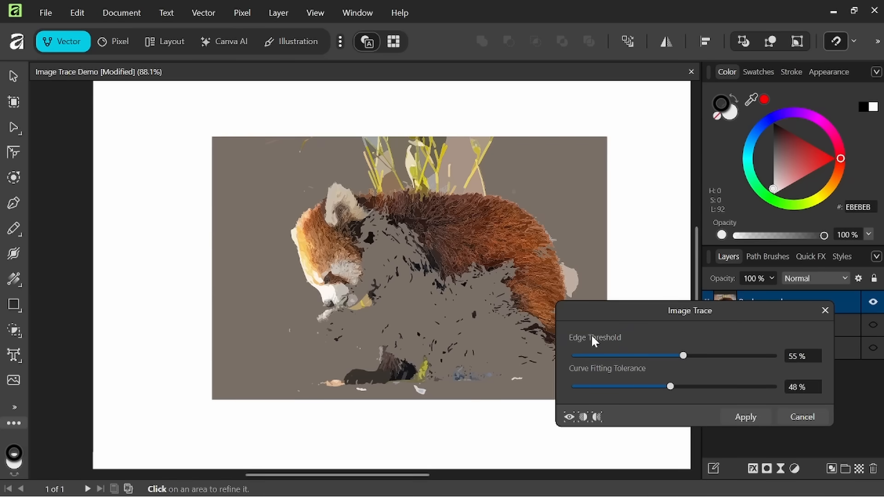
{"action": "mouse_move", "coordinate": [331, 332]}
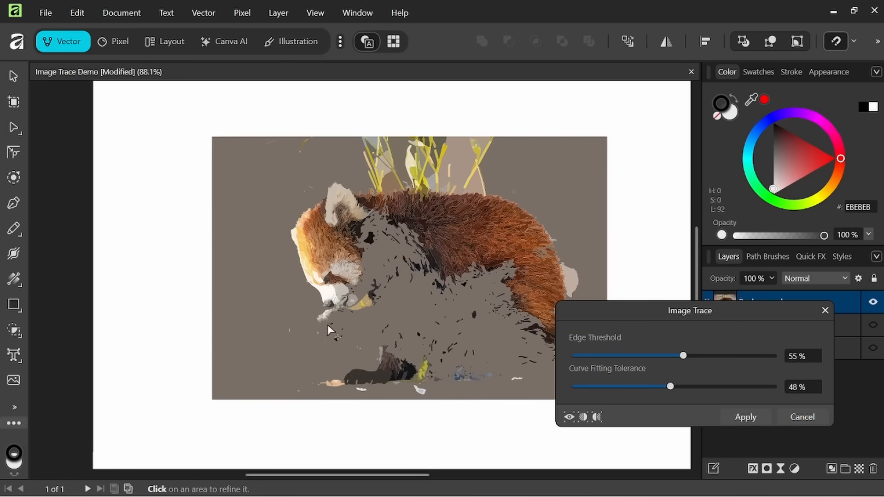
{"action": "mouse_move", "coordinate": [338, 339]}
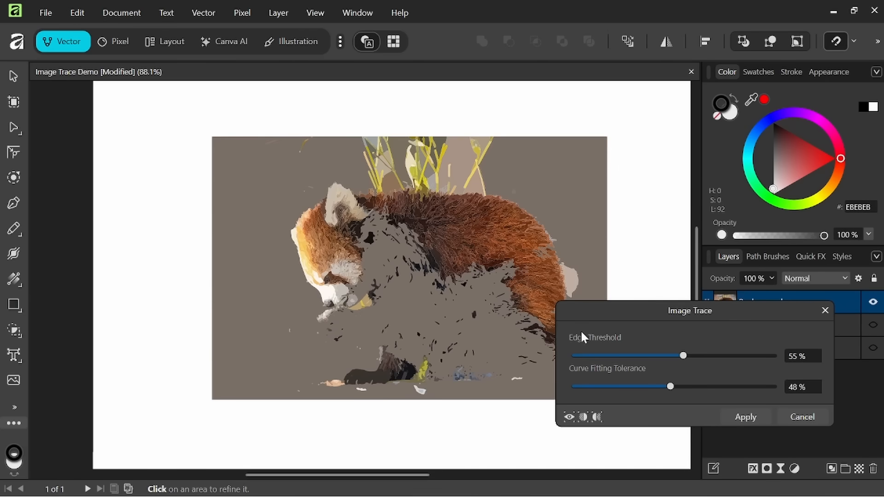
{"action": "left_click_drag", "start_coordinate": [684, 356], "coordinate": [591, 356]}
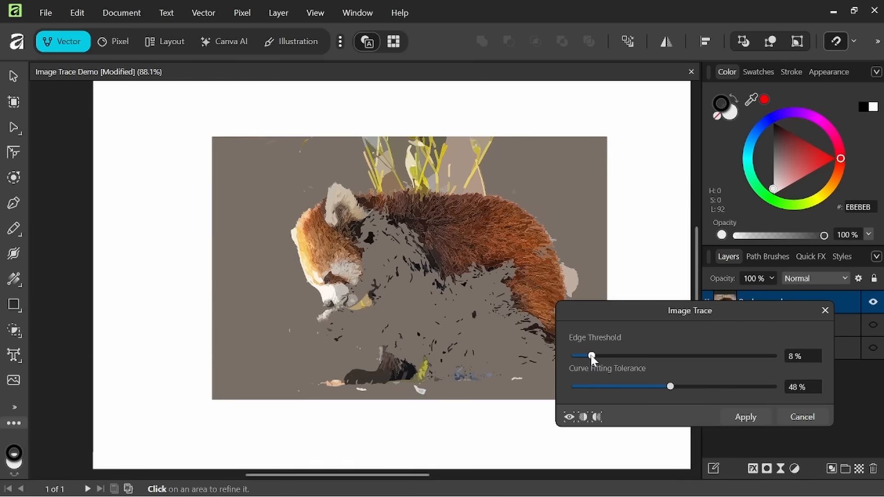
{"action": "mouse_move", "coordinate": [641, 321]}
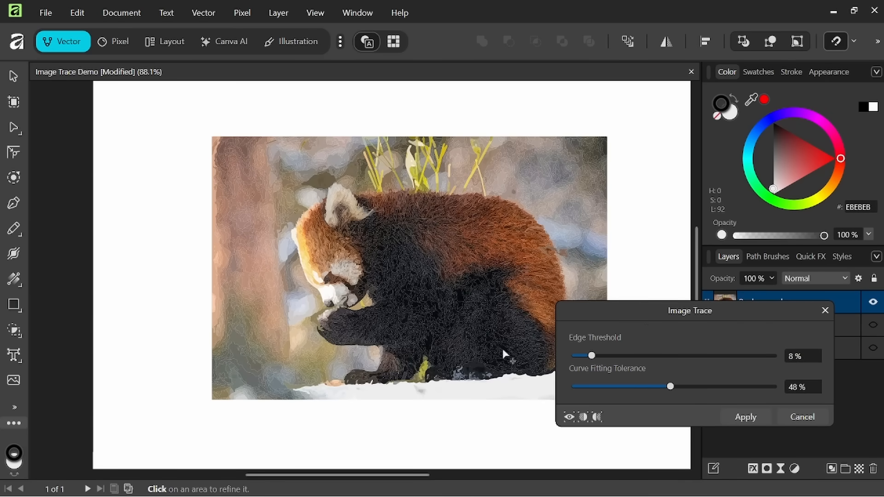
{"action": "mouse_move", "coordinate": [380, 373]}
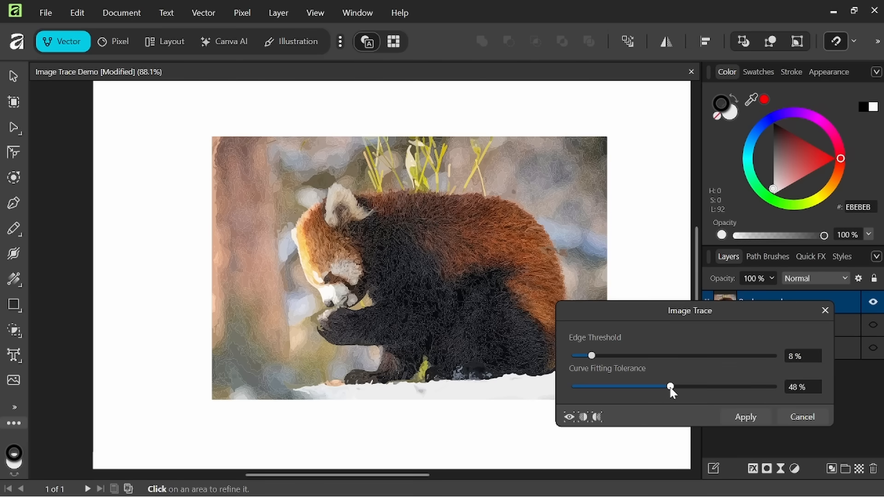
Try curve fitting tolerance at 75%, then settle on 19%.
{"action": "left_click_drag", "start_coordinate": [670, 387], "coordinate": [723, 387]}
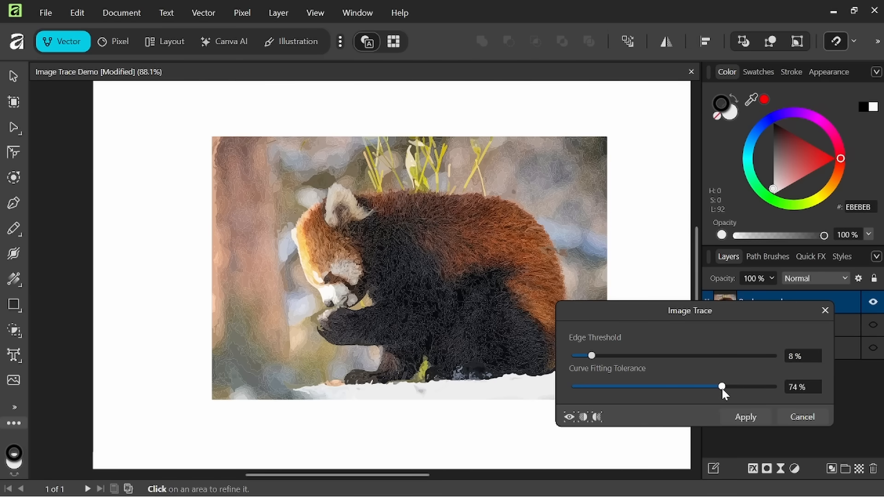
{"action": "left_click_drag", "start_coordinate": [722, 387], "coordinate": [725, 387]}
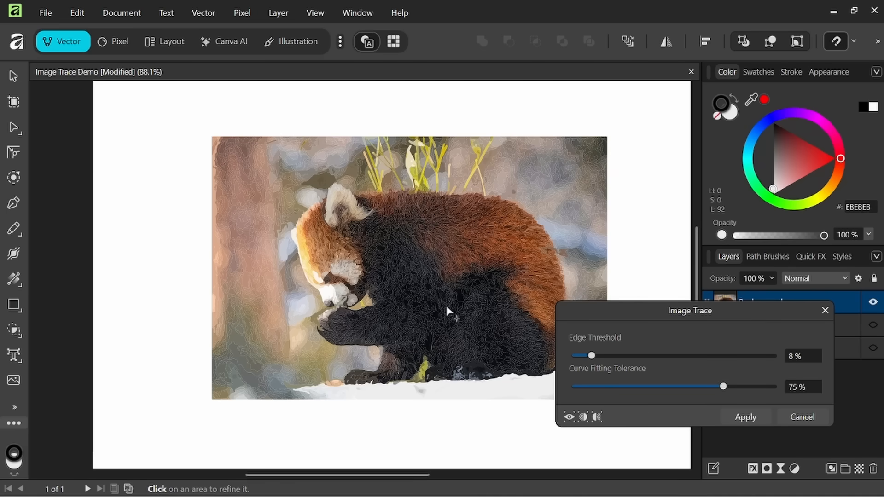
{"action": "mouse_move", "coordinate": [459, 324]}
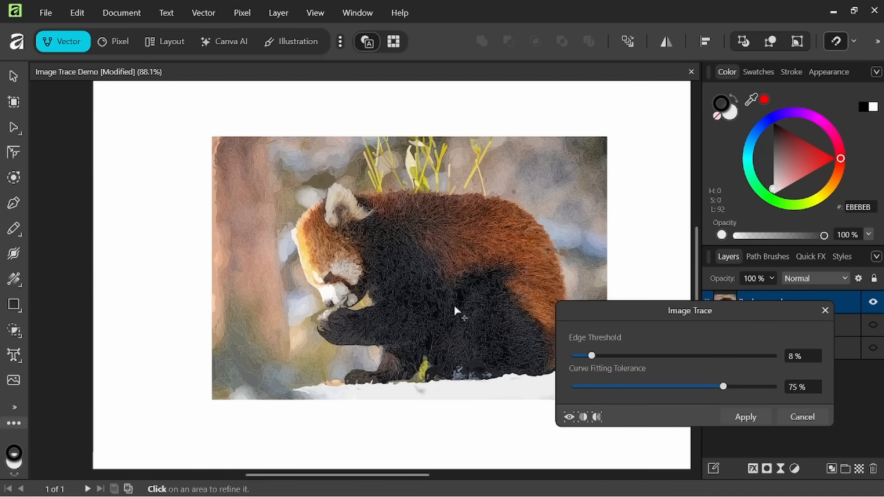
{"action": "left_click_drag", "start_coordinate": [724, 387], "coordinate": [598, 387]}
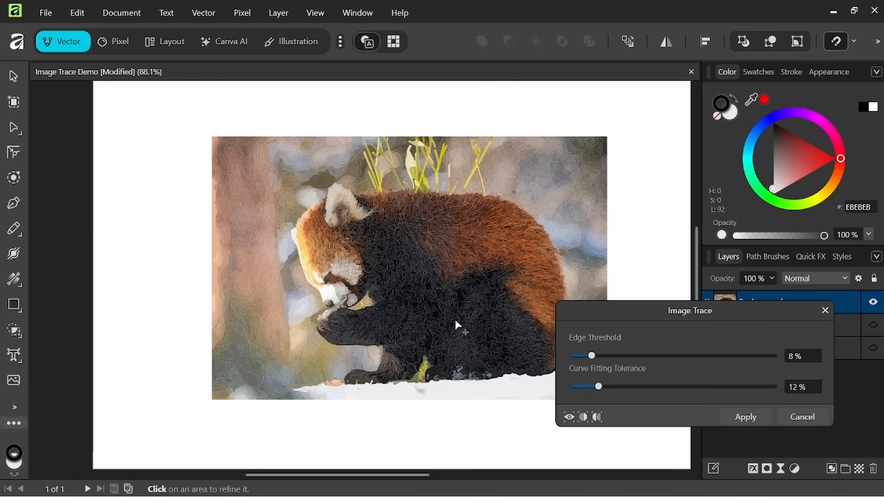
{"action": "left_click_drag", "start_coordinate": [598, 386], "coordinate": [601, 386]}
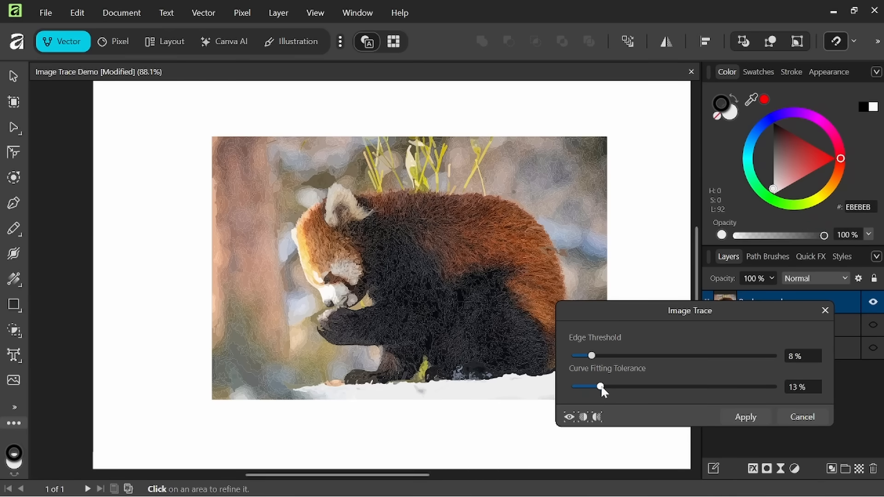
{"action": "left_click_drag", "start_coordinate": [600, 387], "coordinate": [614, 387]}
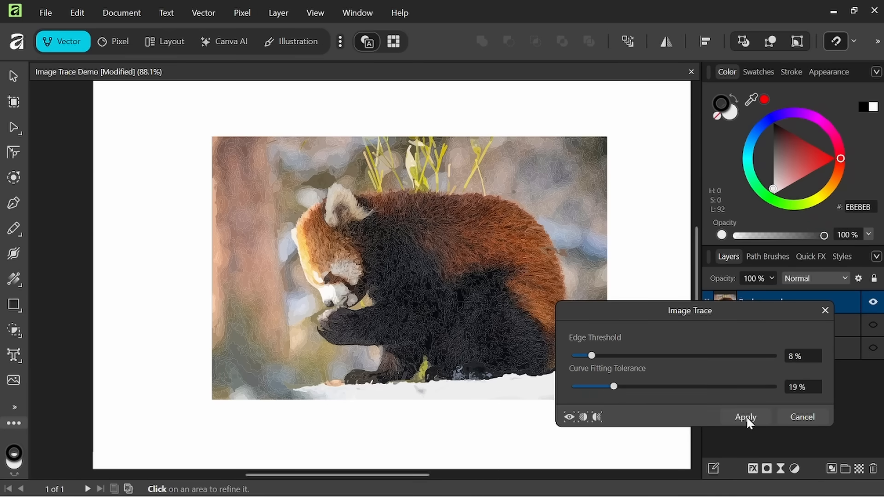
Apply the red panda trace, inspect the traced group, then undo back to the photo.
{"action": "left_click", "coordinate": [746, 417]}
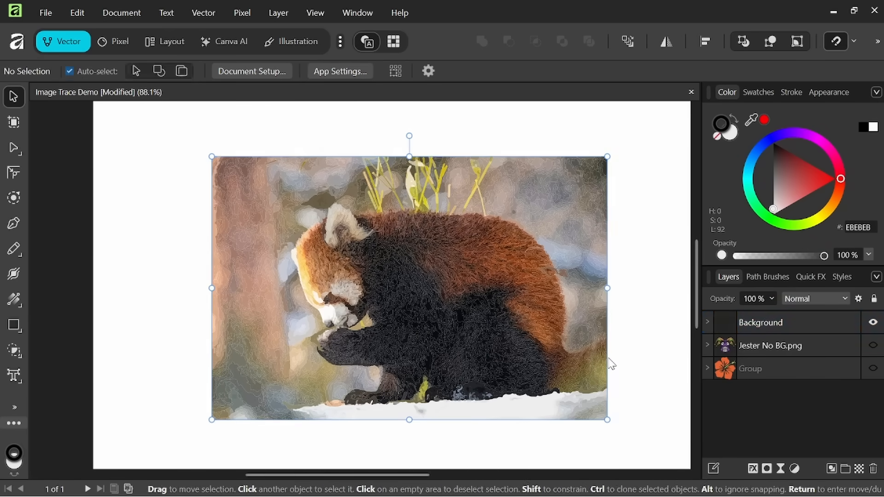
{"action": "left_click", "coordinate": [775, 322]}
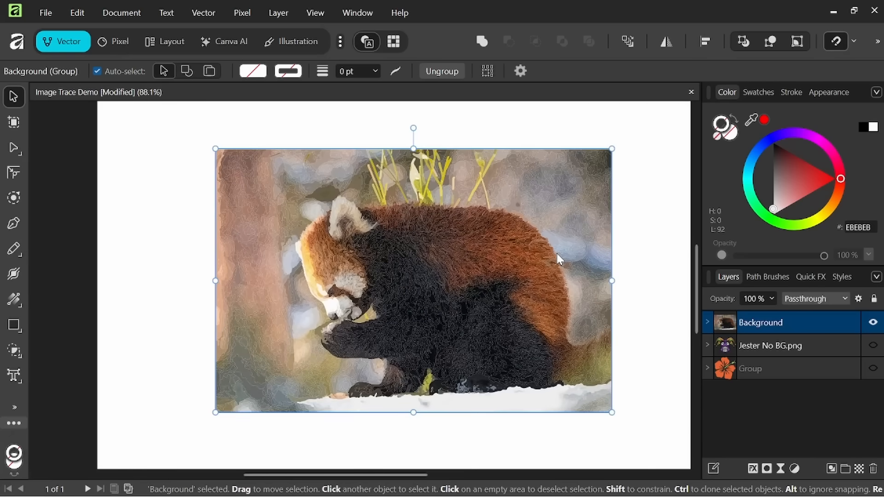
{"action": "mouse_move", "coordinate": [369, 273]}
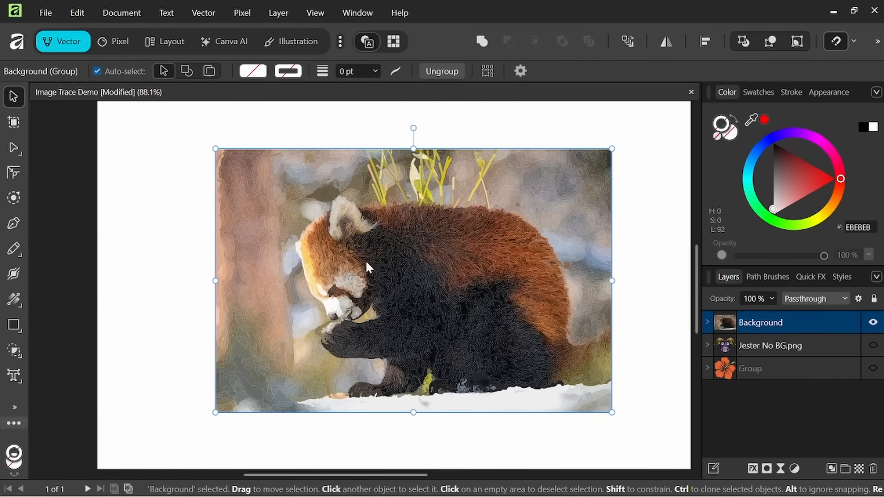
{"action": "mouse_move", "coordinate": [614, 285]}
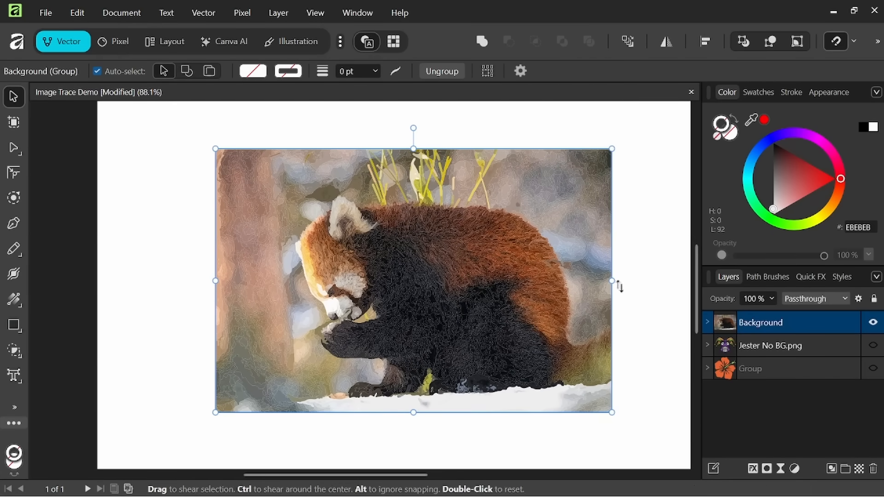
{"action": "mouse_move", "coordinate": [660, 291]}
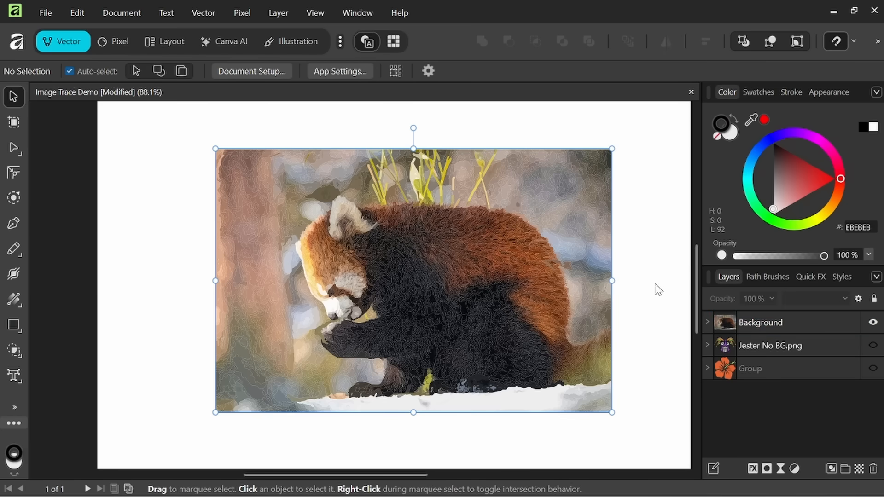
{"action": "mouse_move", "coordinate": [201, 19]}
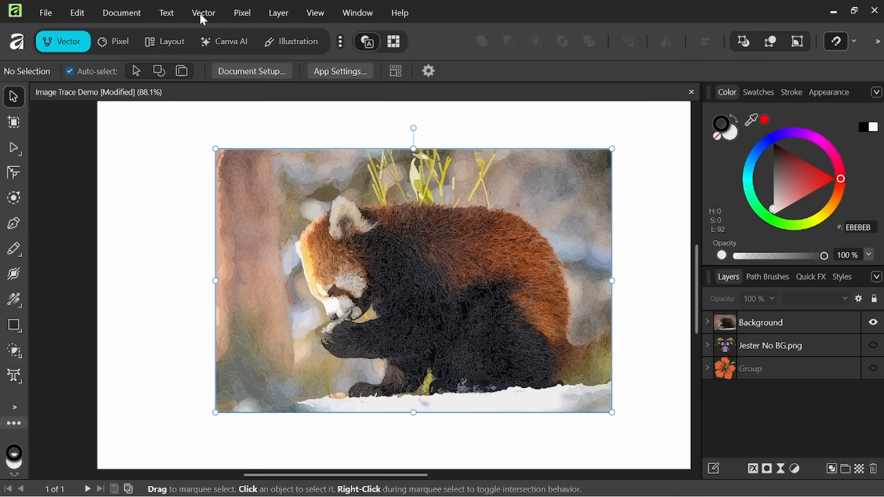
{"action": "mouse_move", "coordinate": [168, 243]}
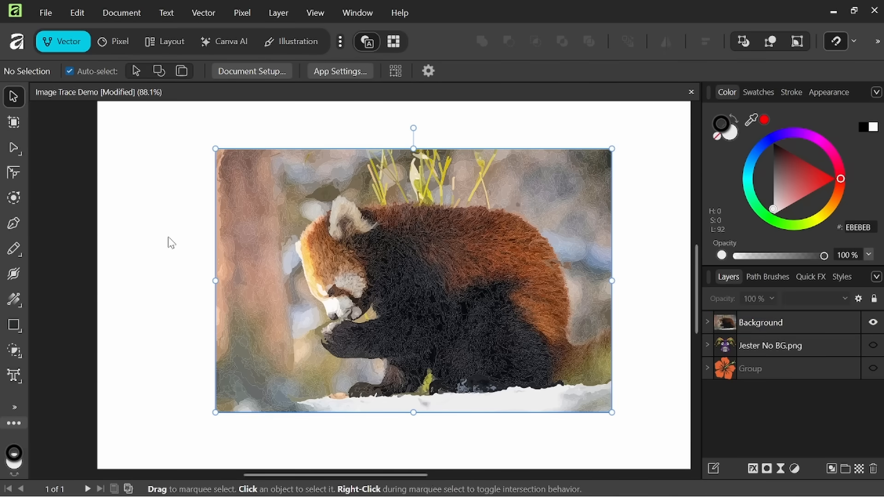
{"action": "left_click", "coordinate": [168, 241]}
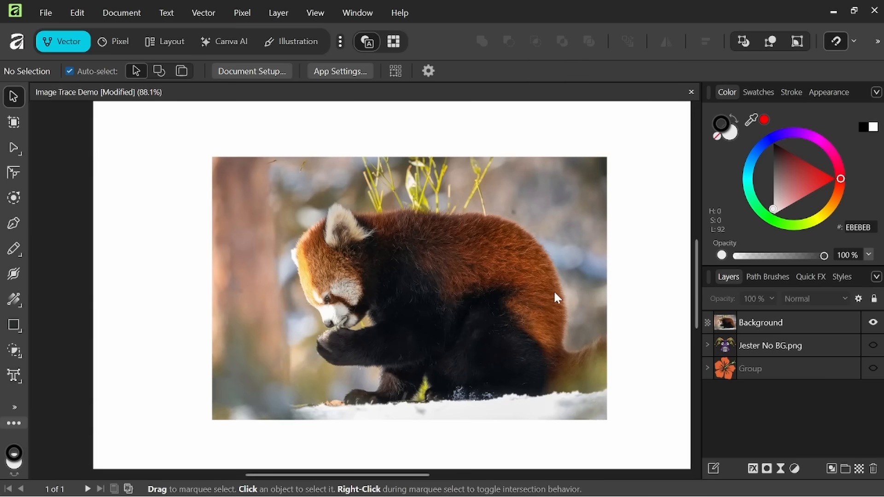
Re-run Image Trace on the red panda at 8% edge threshold and 19% curve fitting tolerance.
{"action": "left_click", "coordinate": [203, 13]}
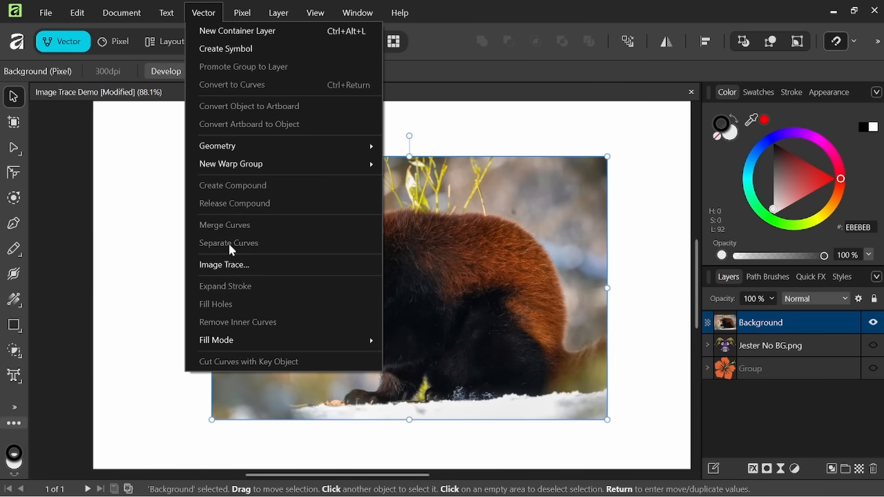
{"action": "left_click", "coordinate": [223, 264]}
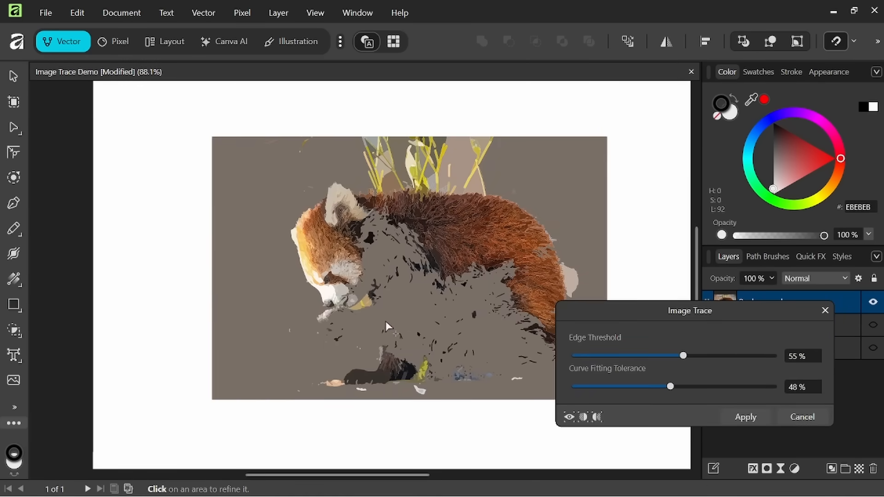
{"action": "left_click_drag", "start_coordinate": [683, 356], "coordinate": [591, 356]}
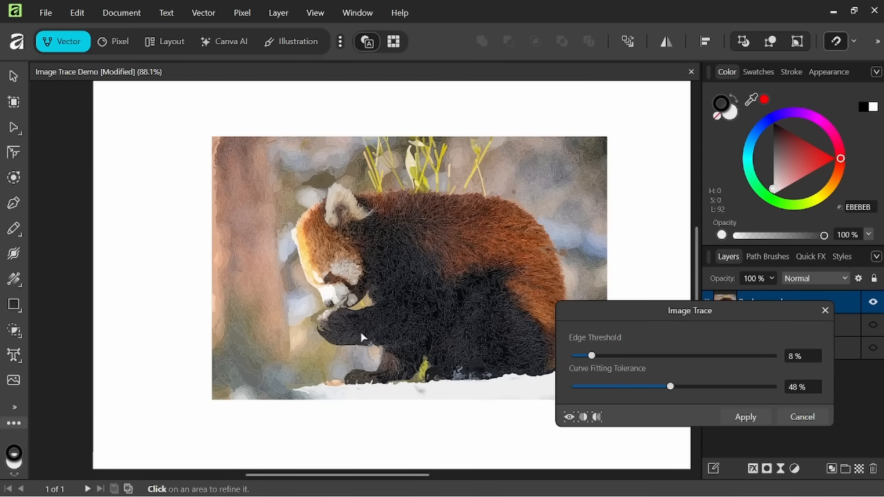
{"action": "left_click_drag", "start_coordinate": [671, 386], "coordinate": [724, 387]}
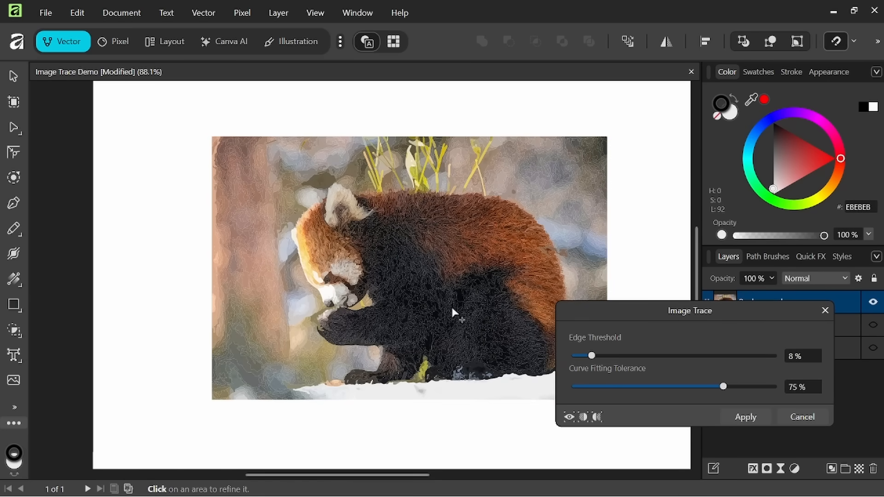
{"action": "left_click_drag", "start_coordinate": [724, 387], "coordinate": [614, 387]}
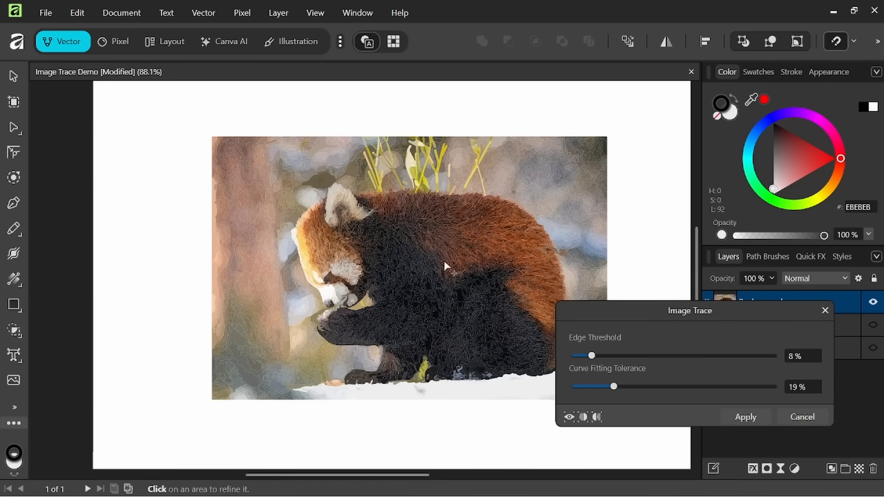